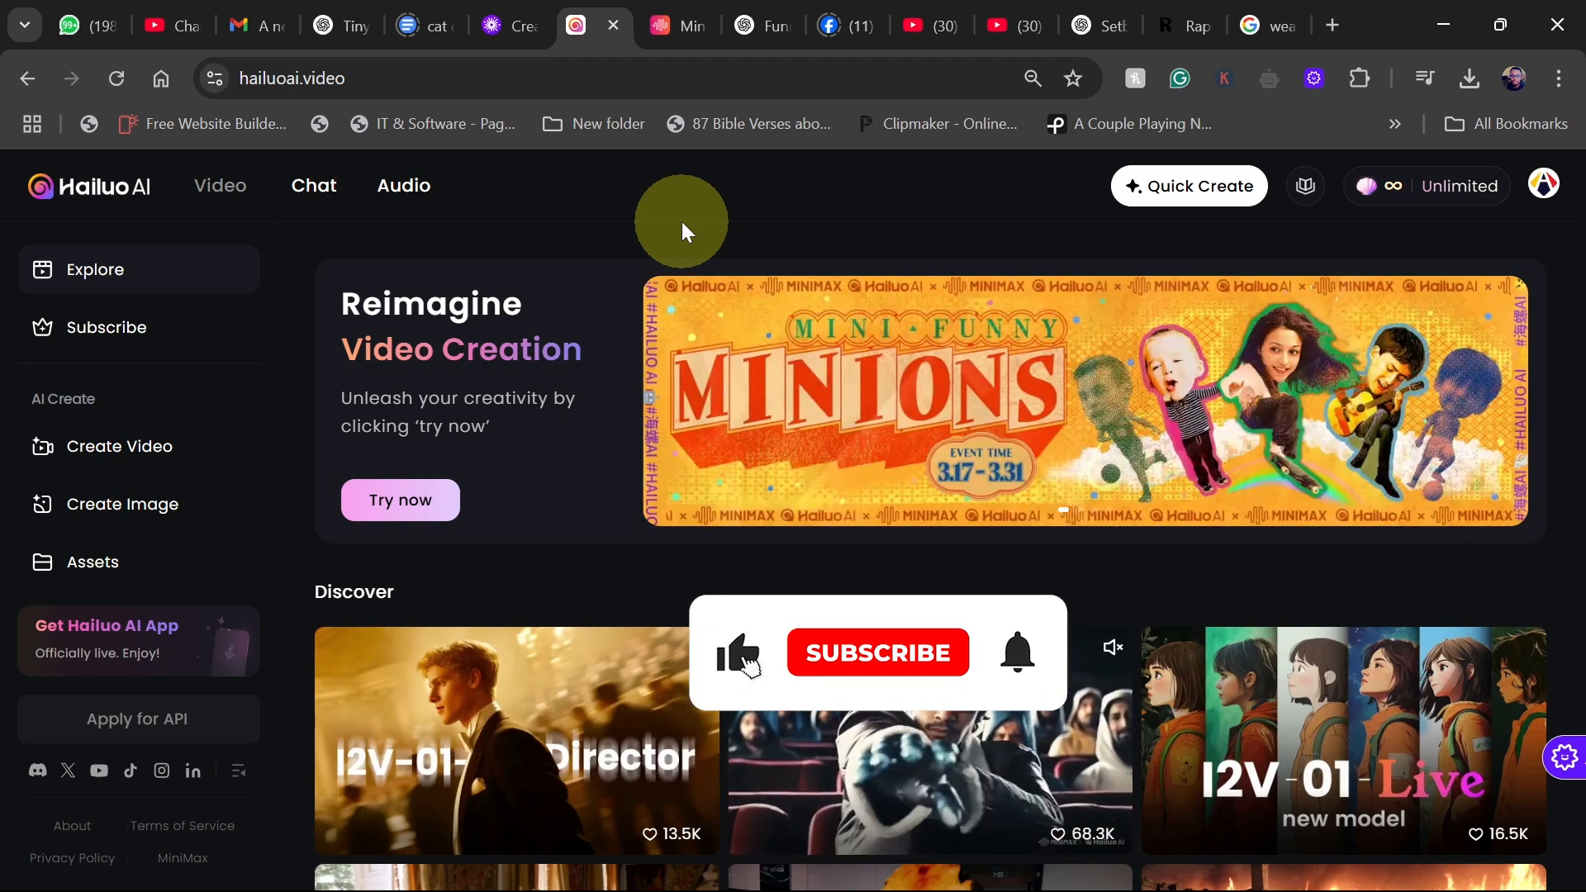
Open the Subscribe pricing page and scroll through the yearly plan prices.
click(878, 652)
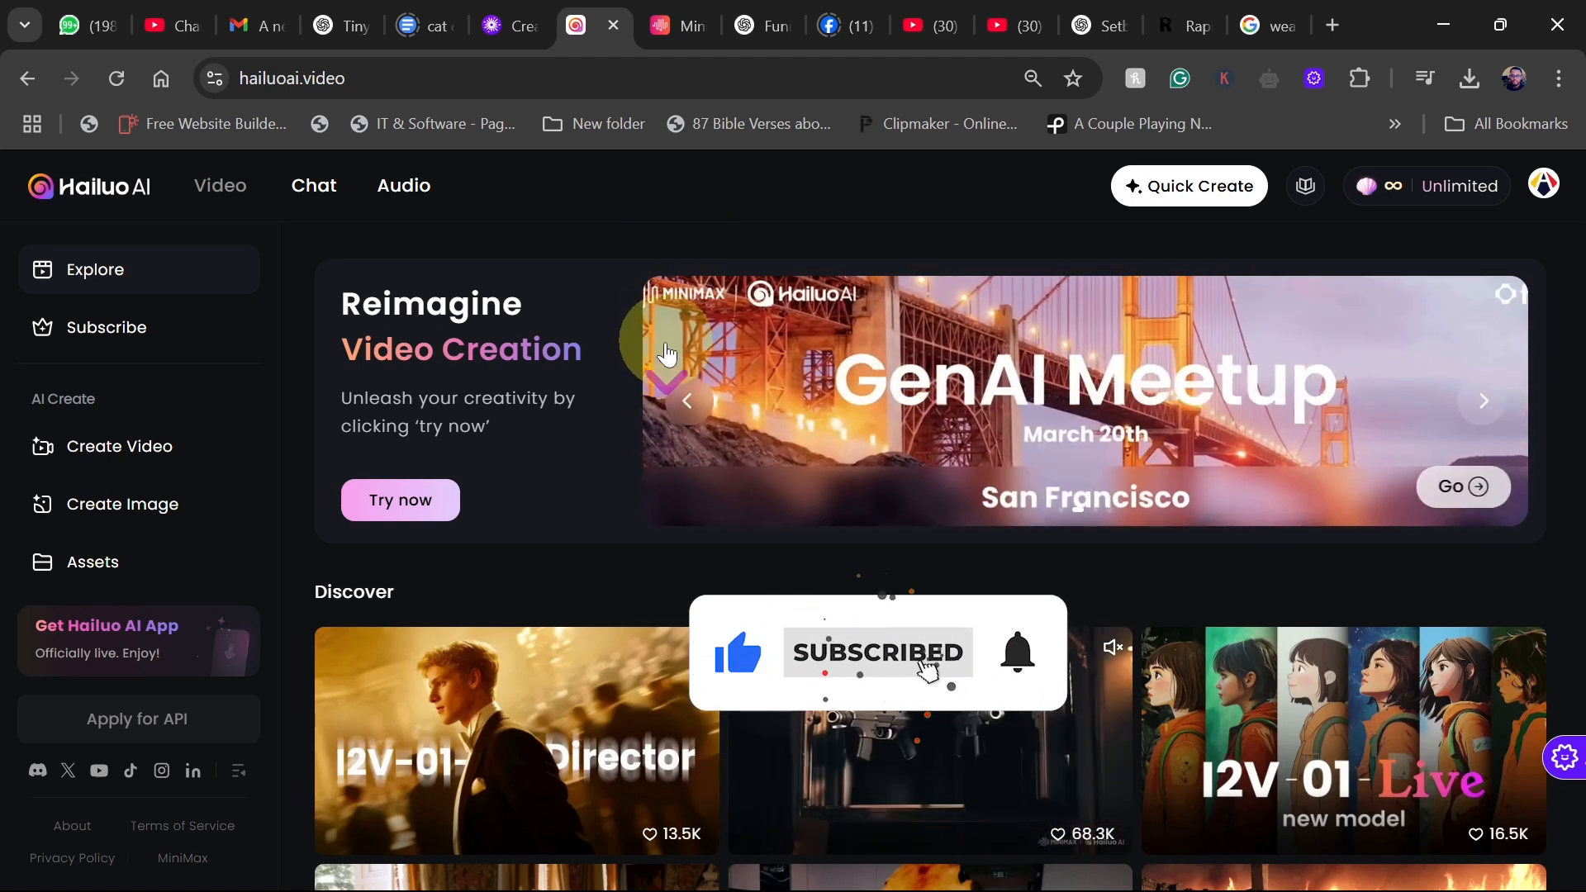
scroll(down, 3)
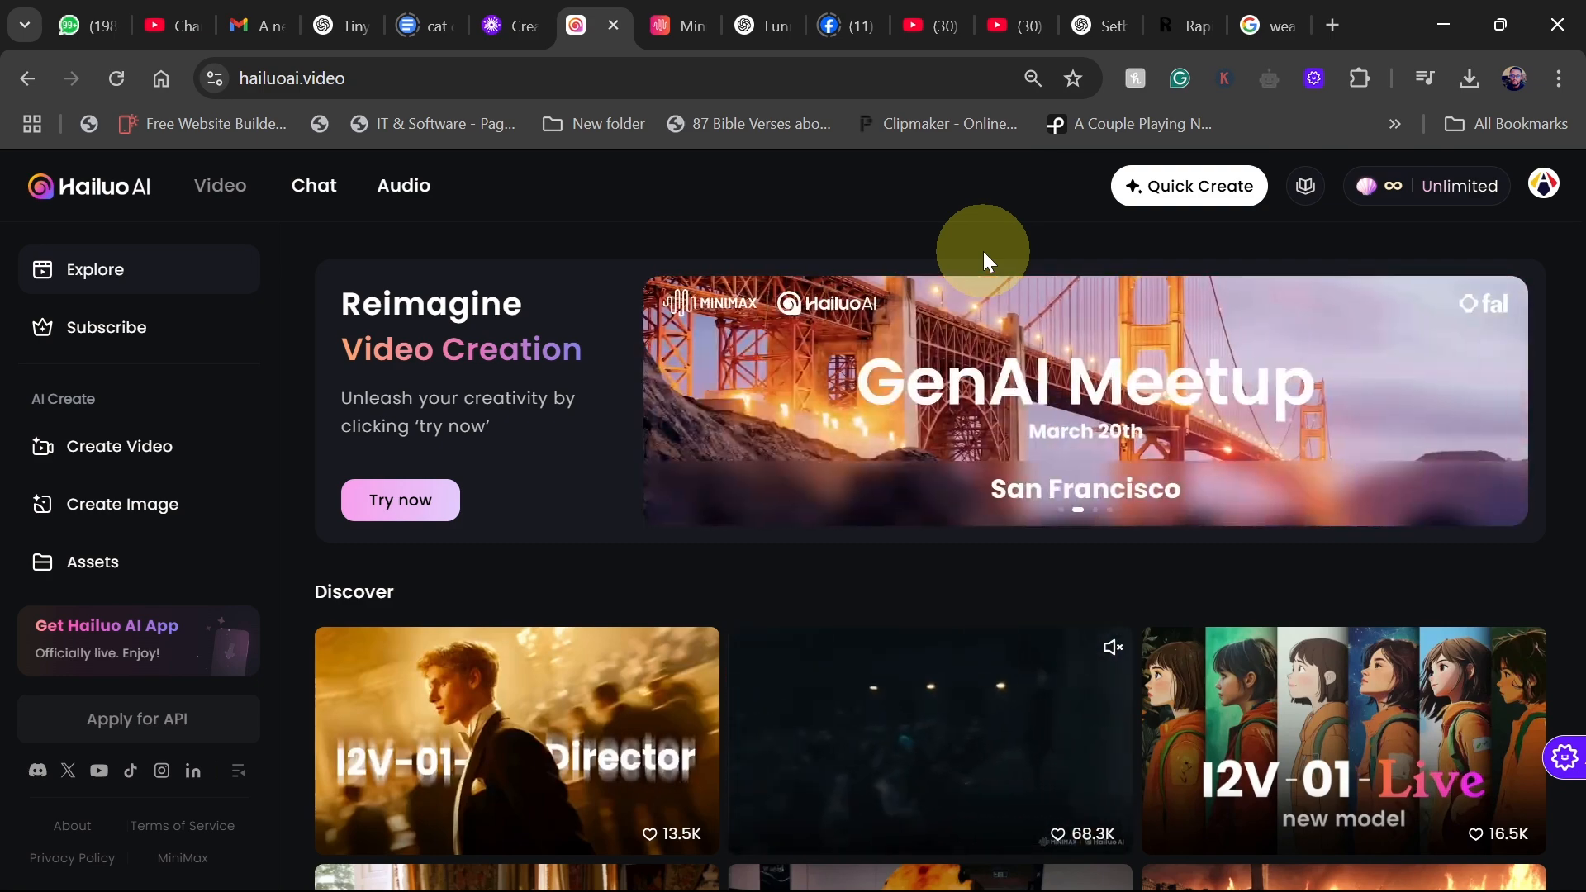
mouse_move(1013, 239)
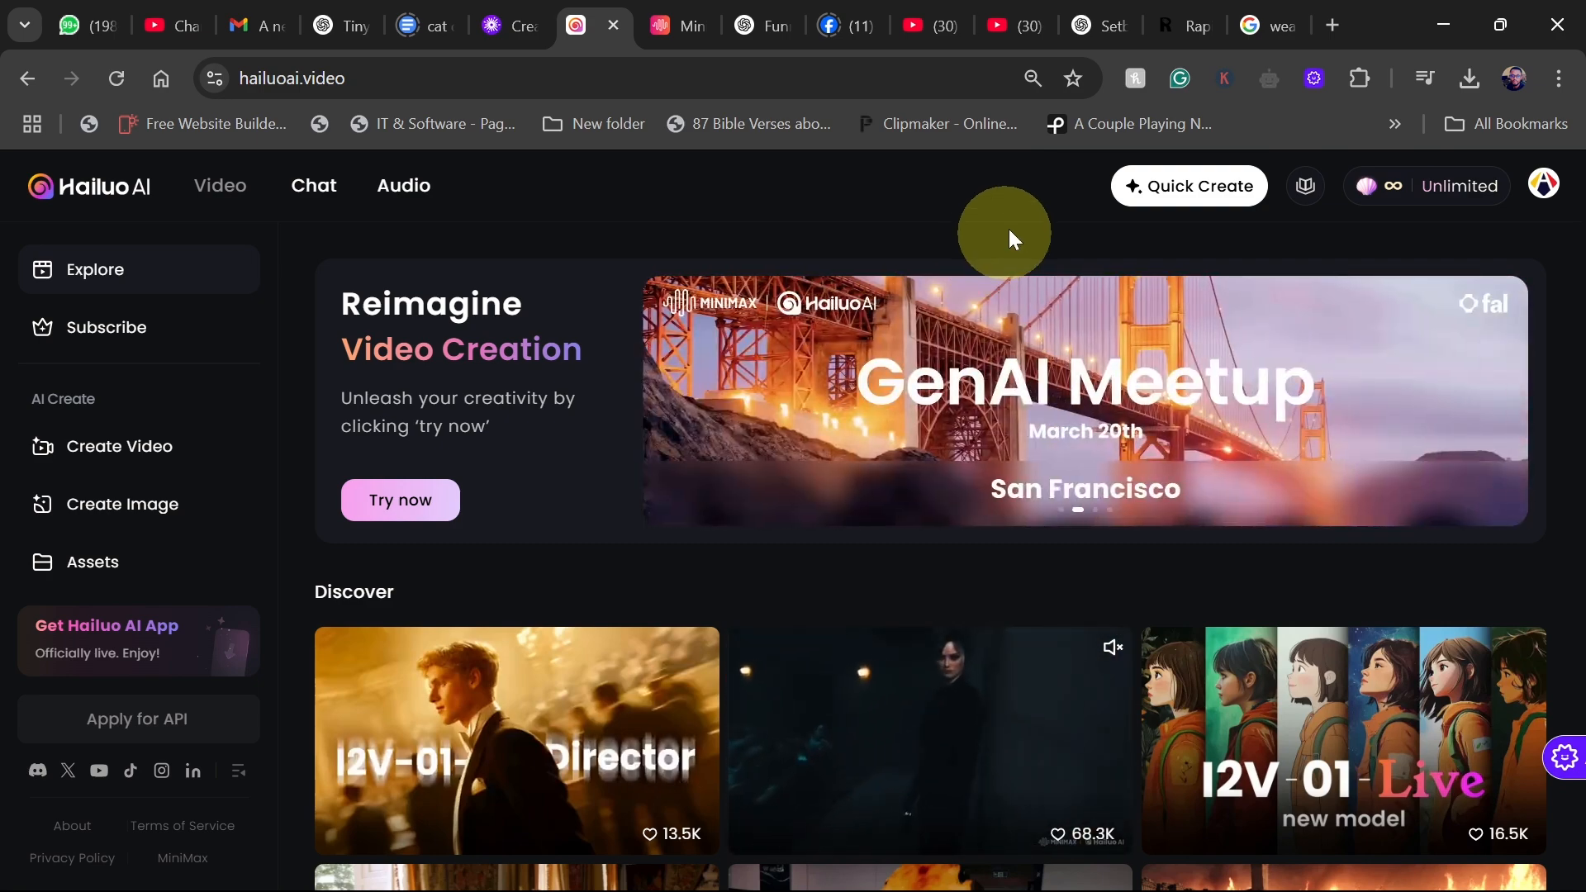
mouse_move(1460, 186)
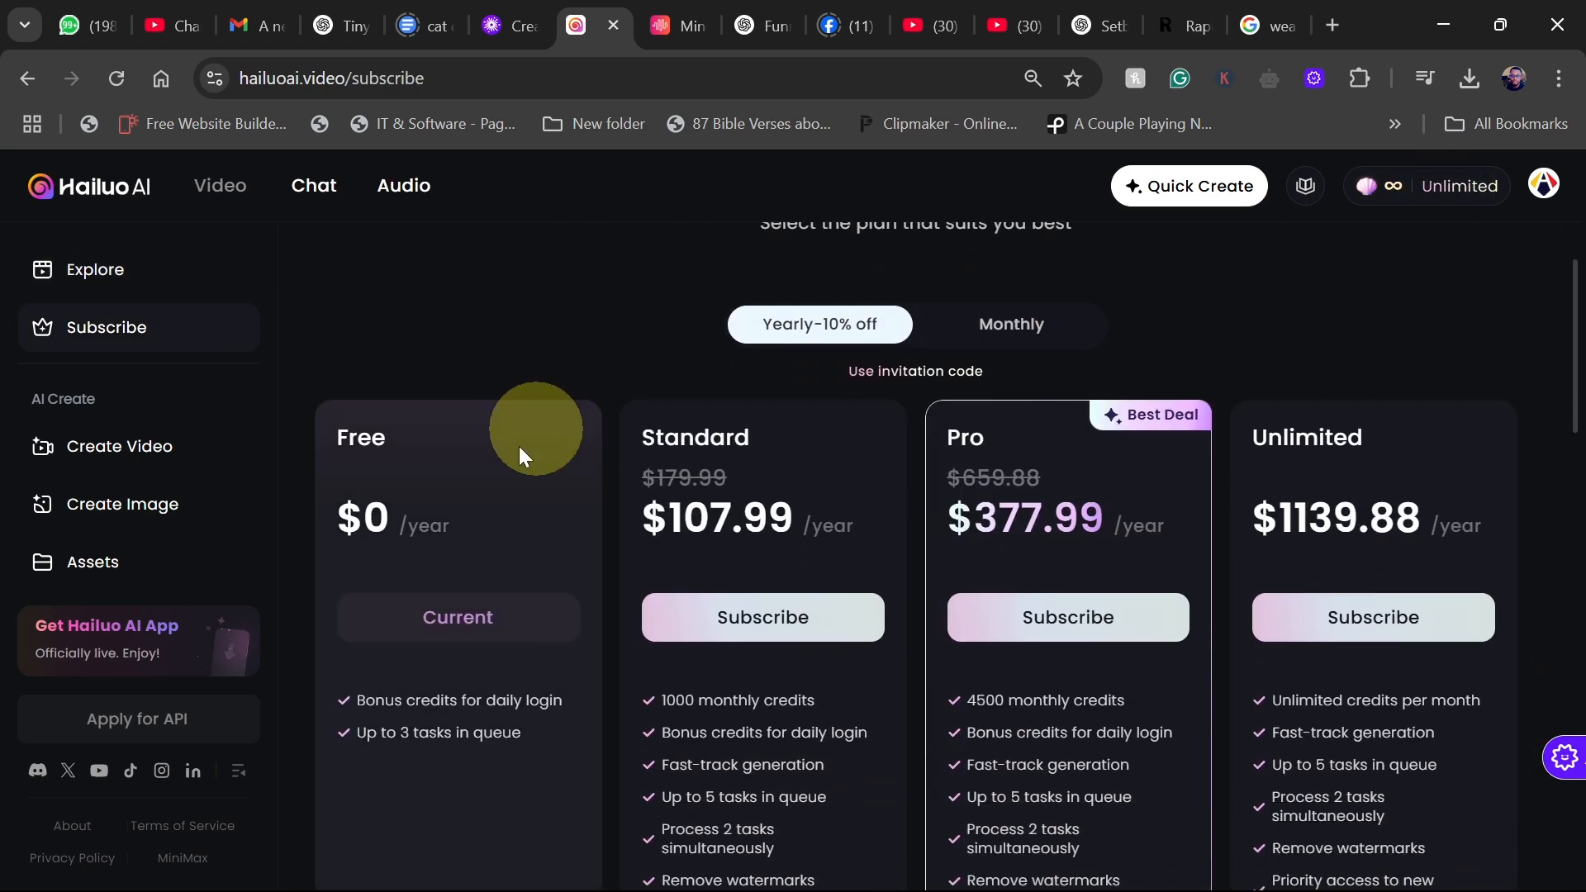
Switch the pricing page to Monthly and scroll through the monthly plan prices.
click(1000, 324)
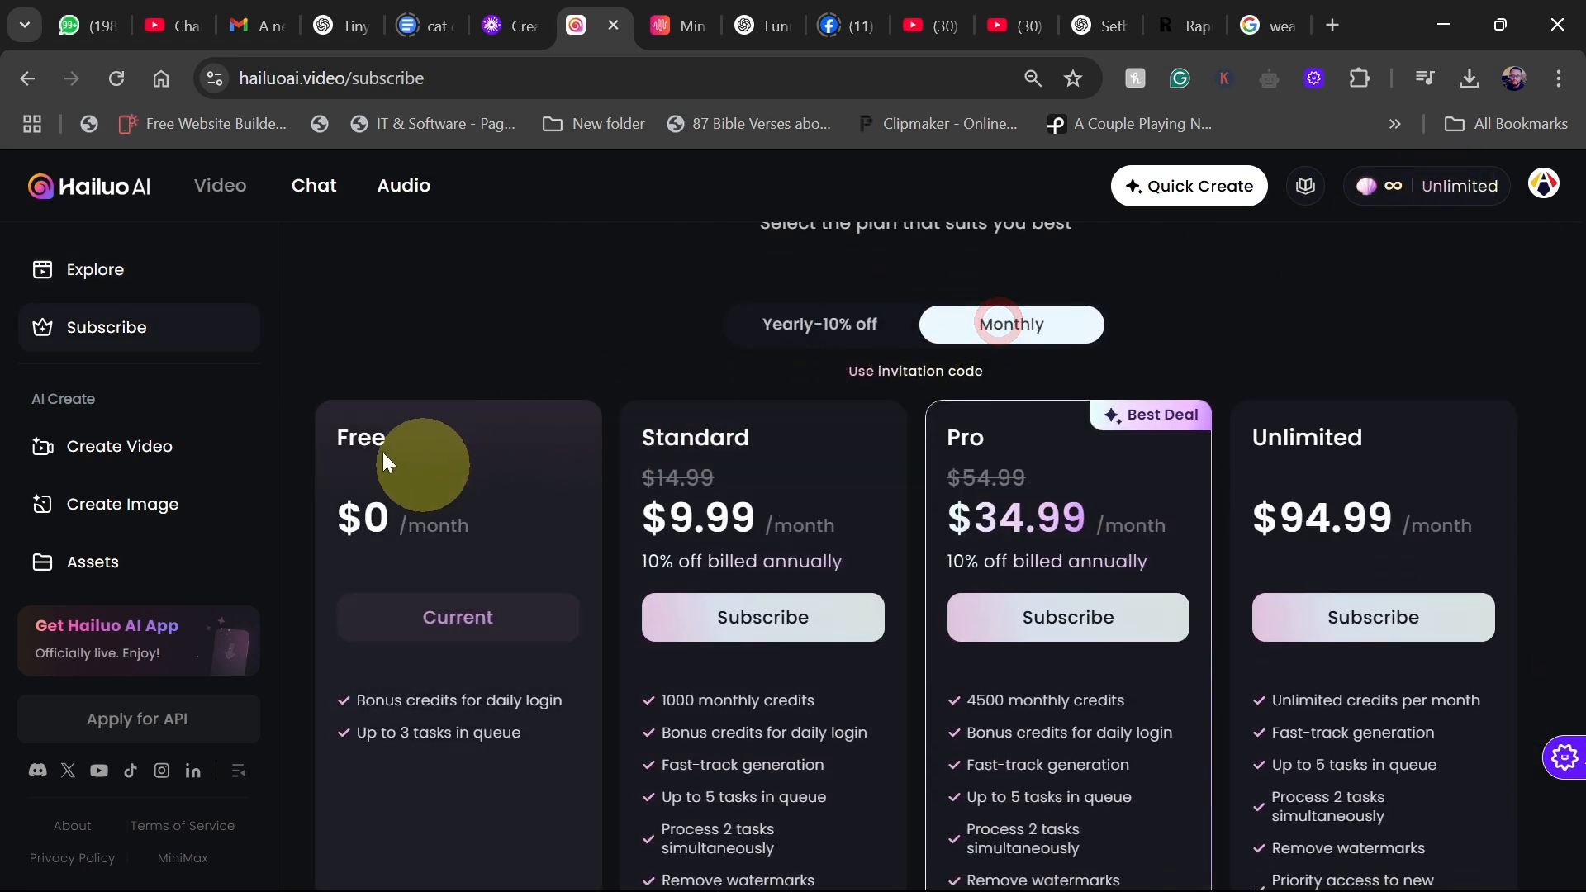
scroll(down, 3)
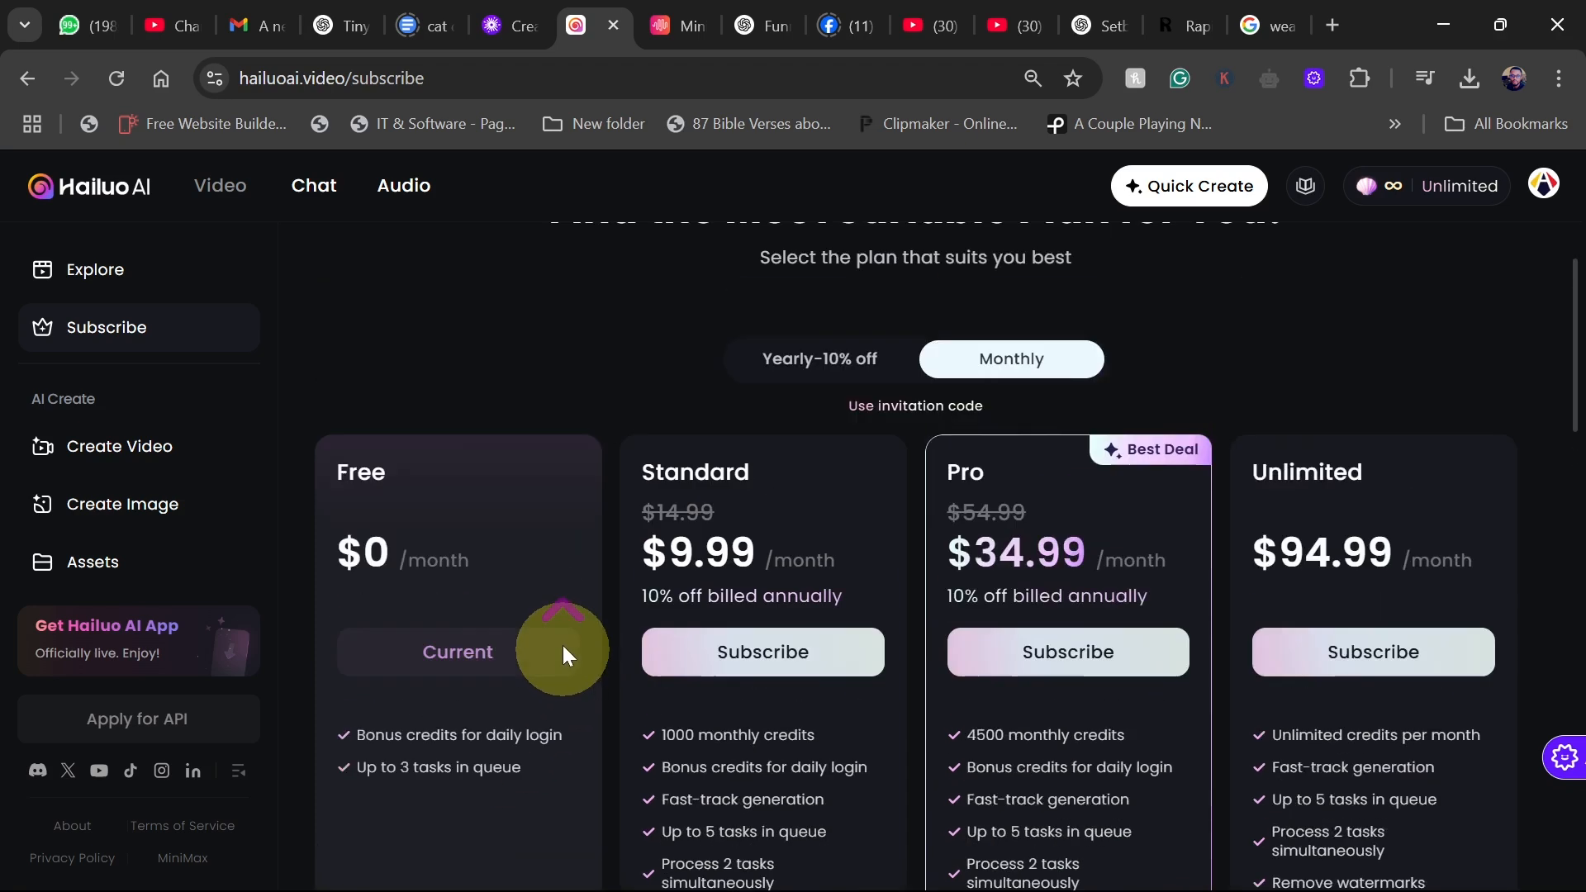
scroll(down, 3)
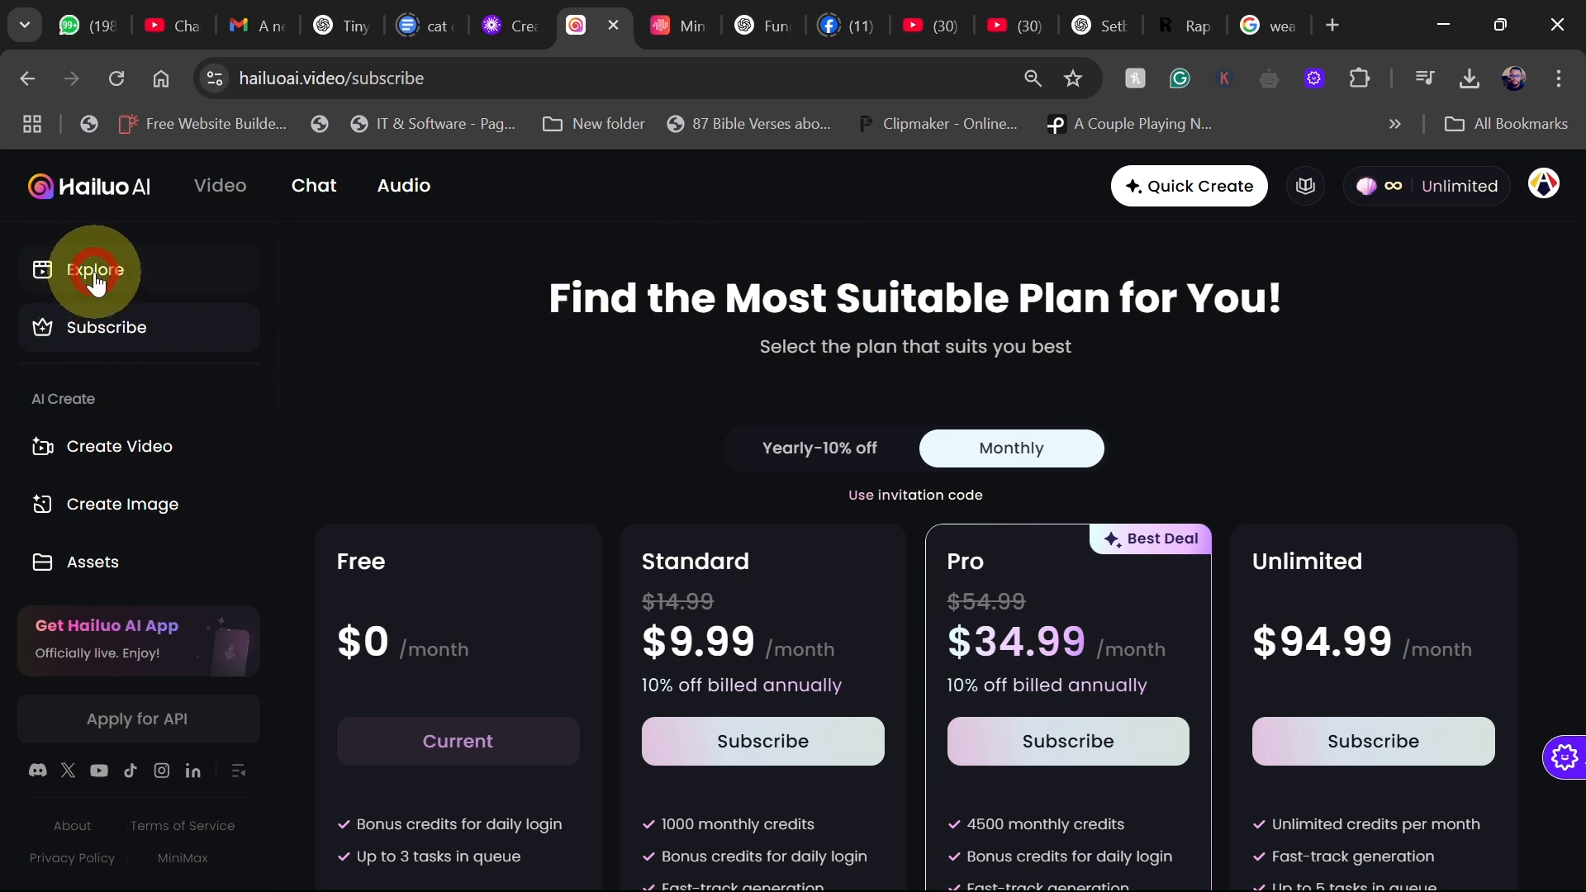
Return to the Explore gallery, glancing at the MiniMax audio tab before coming back.
click(94, 270)
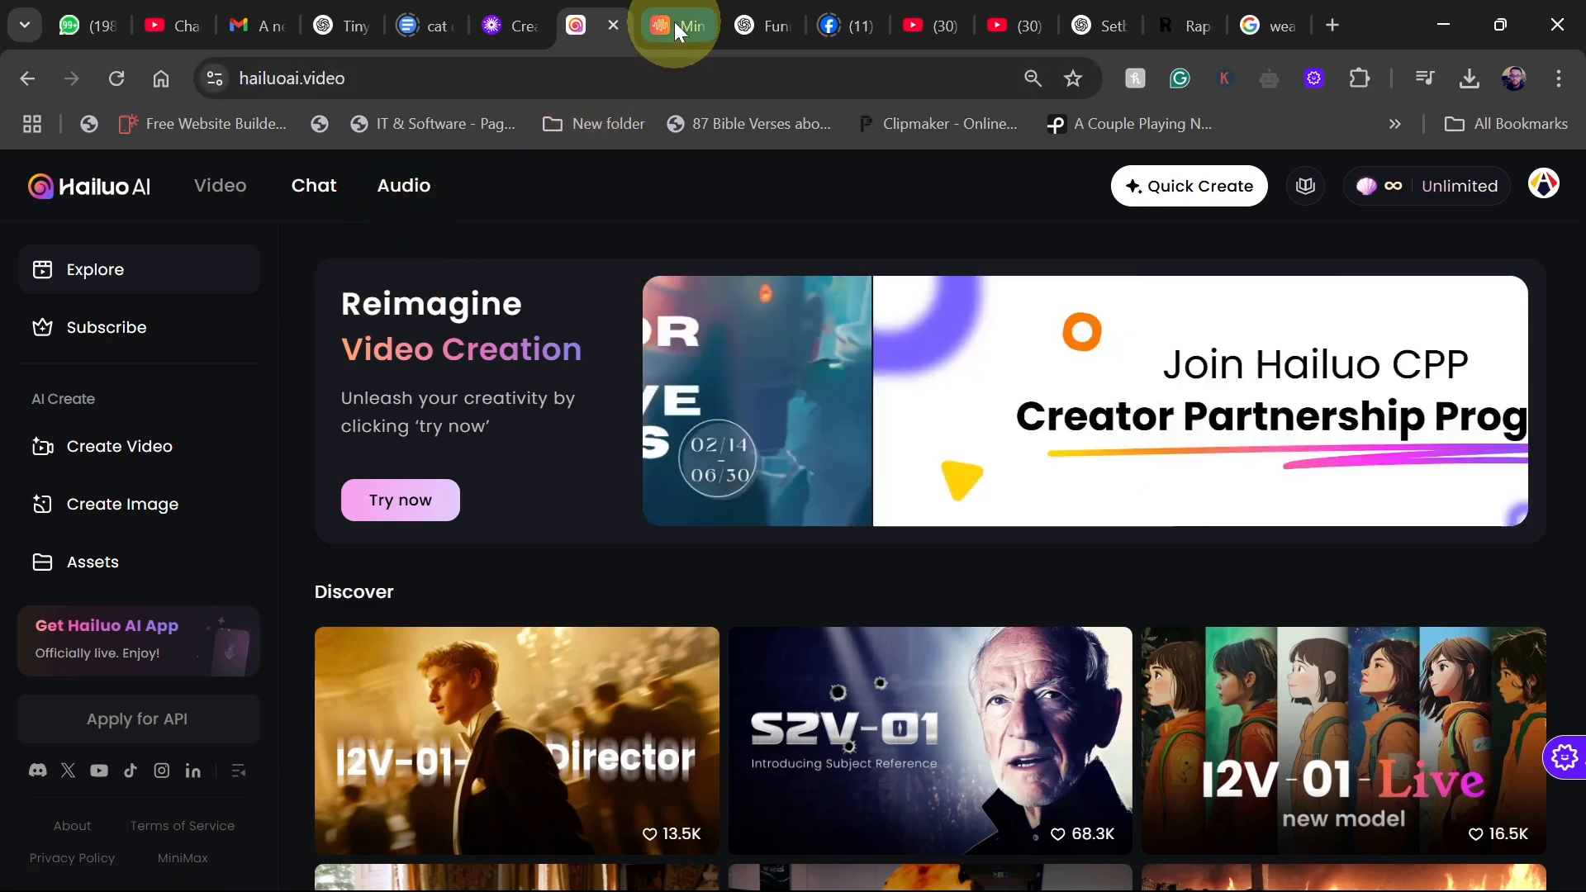
click(677, 26)
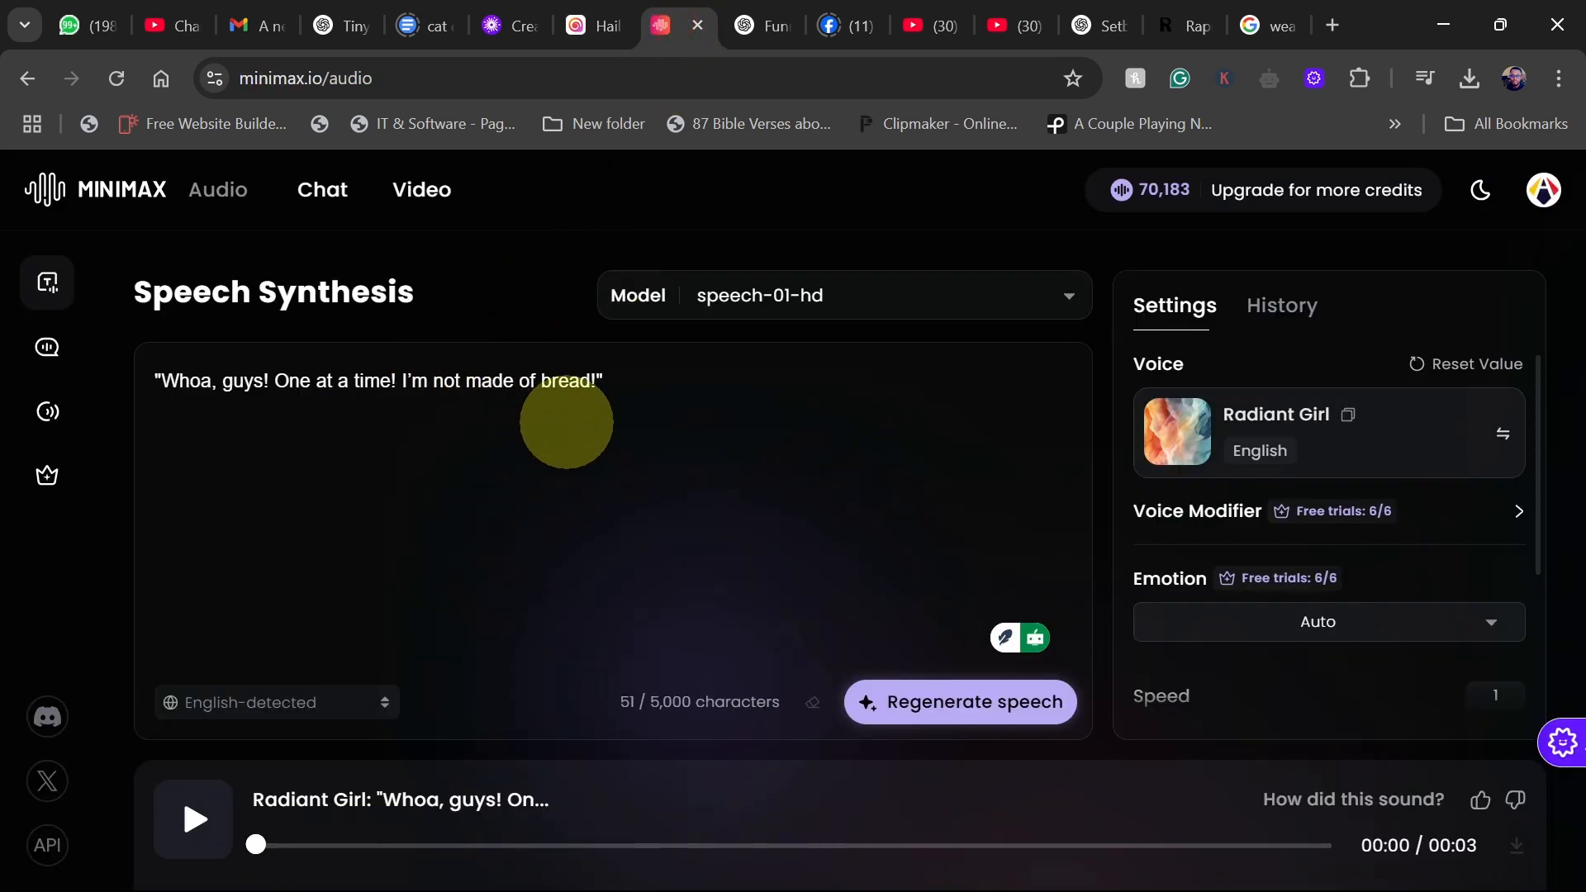
mouse_move(260, 362)
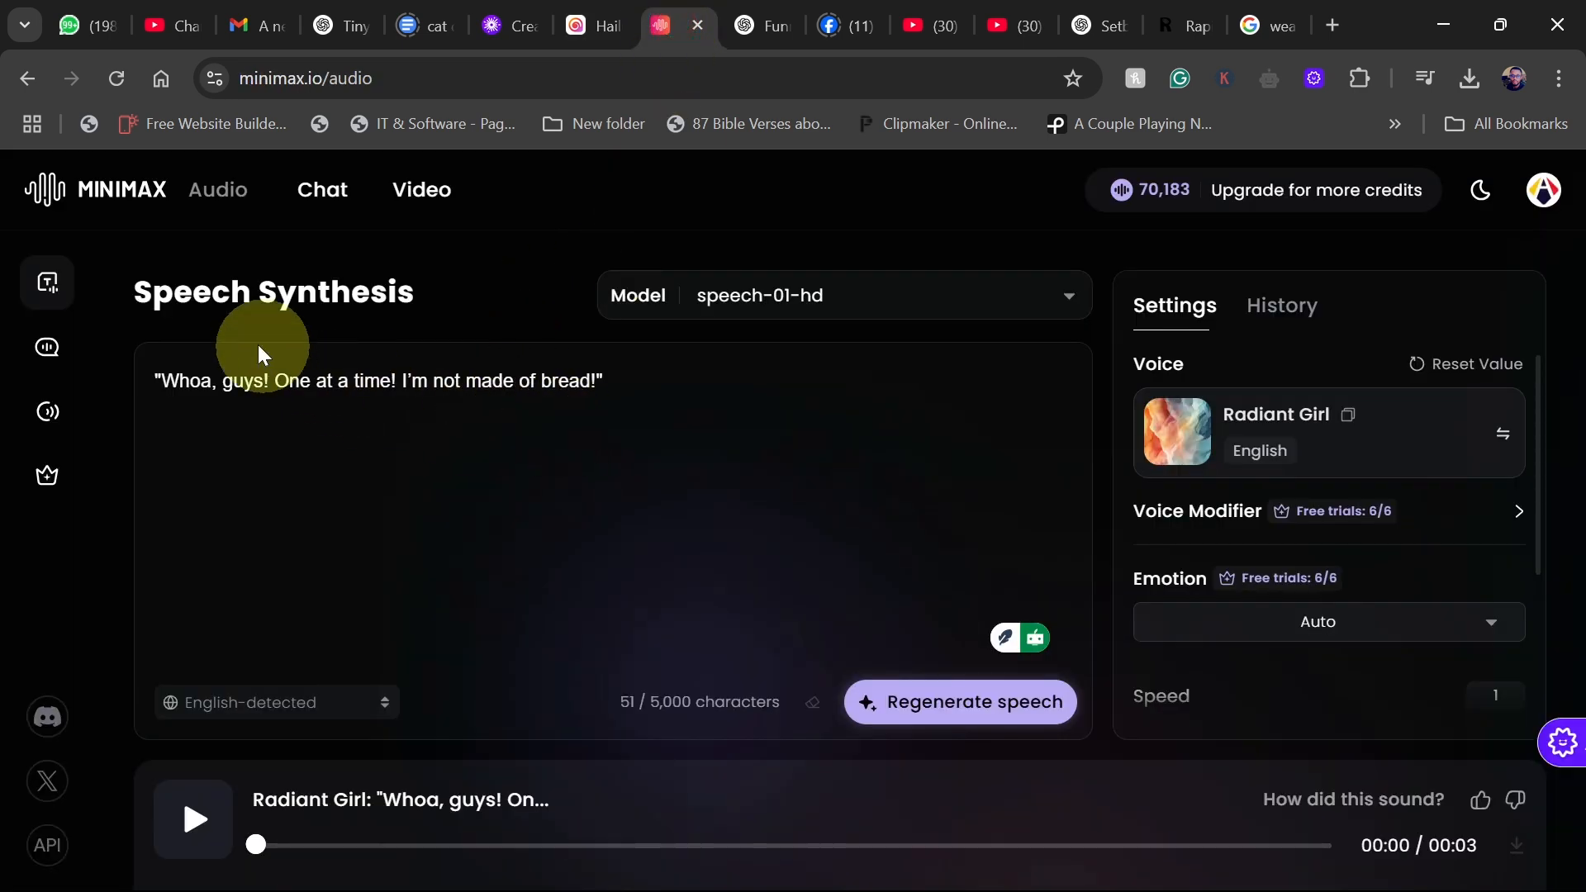
click(603, 25)
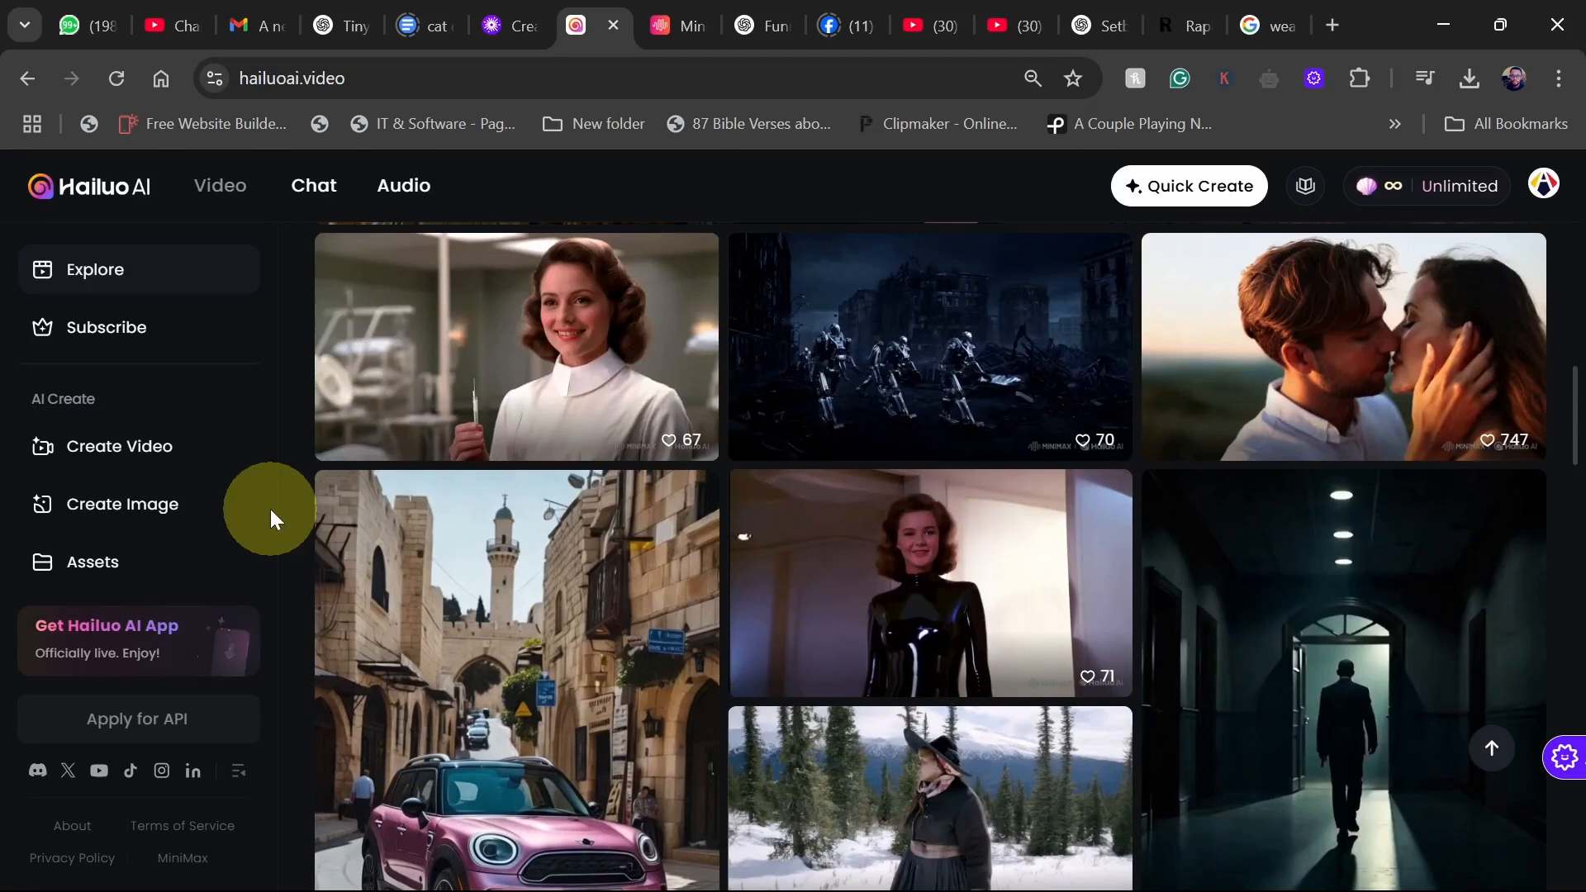
Open Create Video and browse the Image to Video, Text to Video and Subject Reference modes.
click(119, 446)
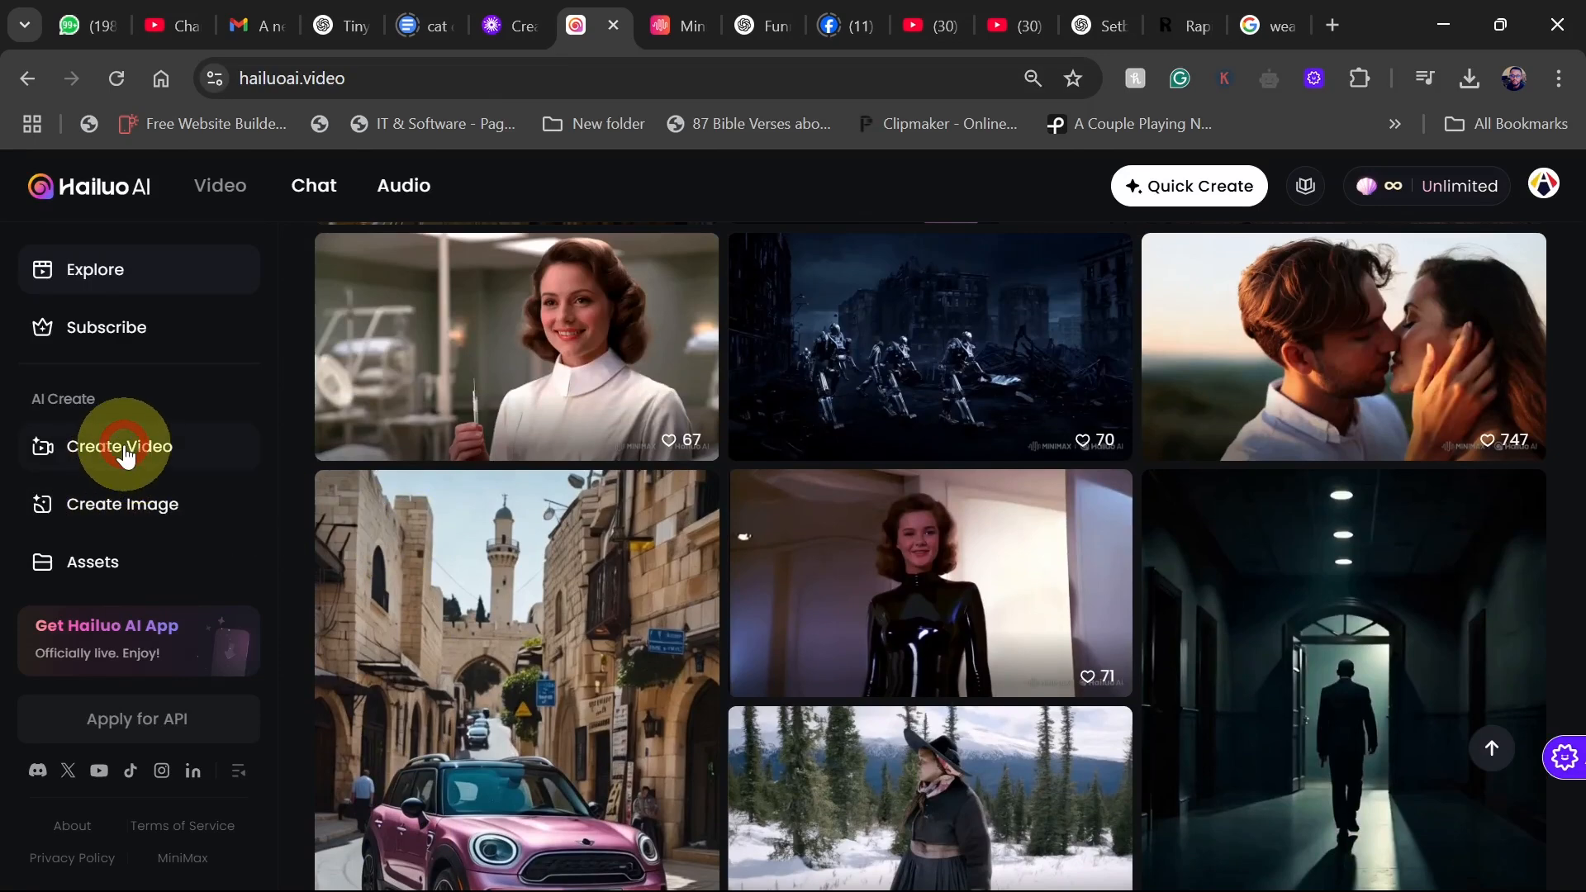
click(118, 446)
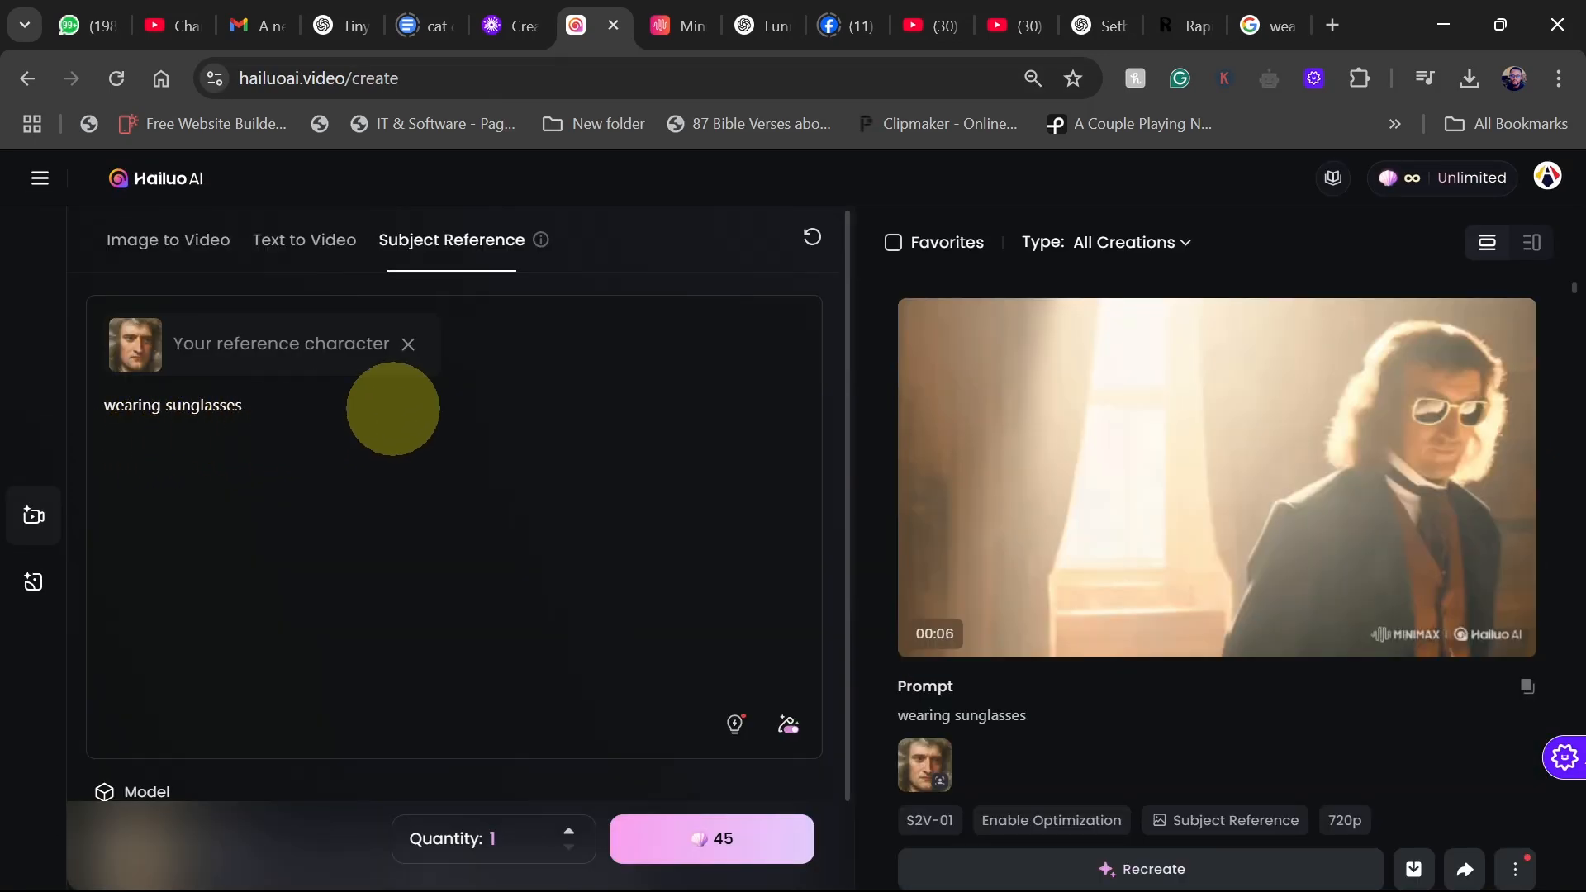
click(409, 344)
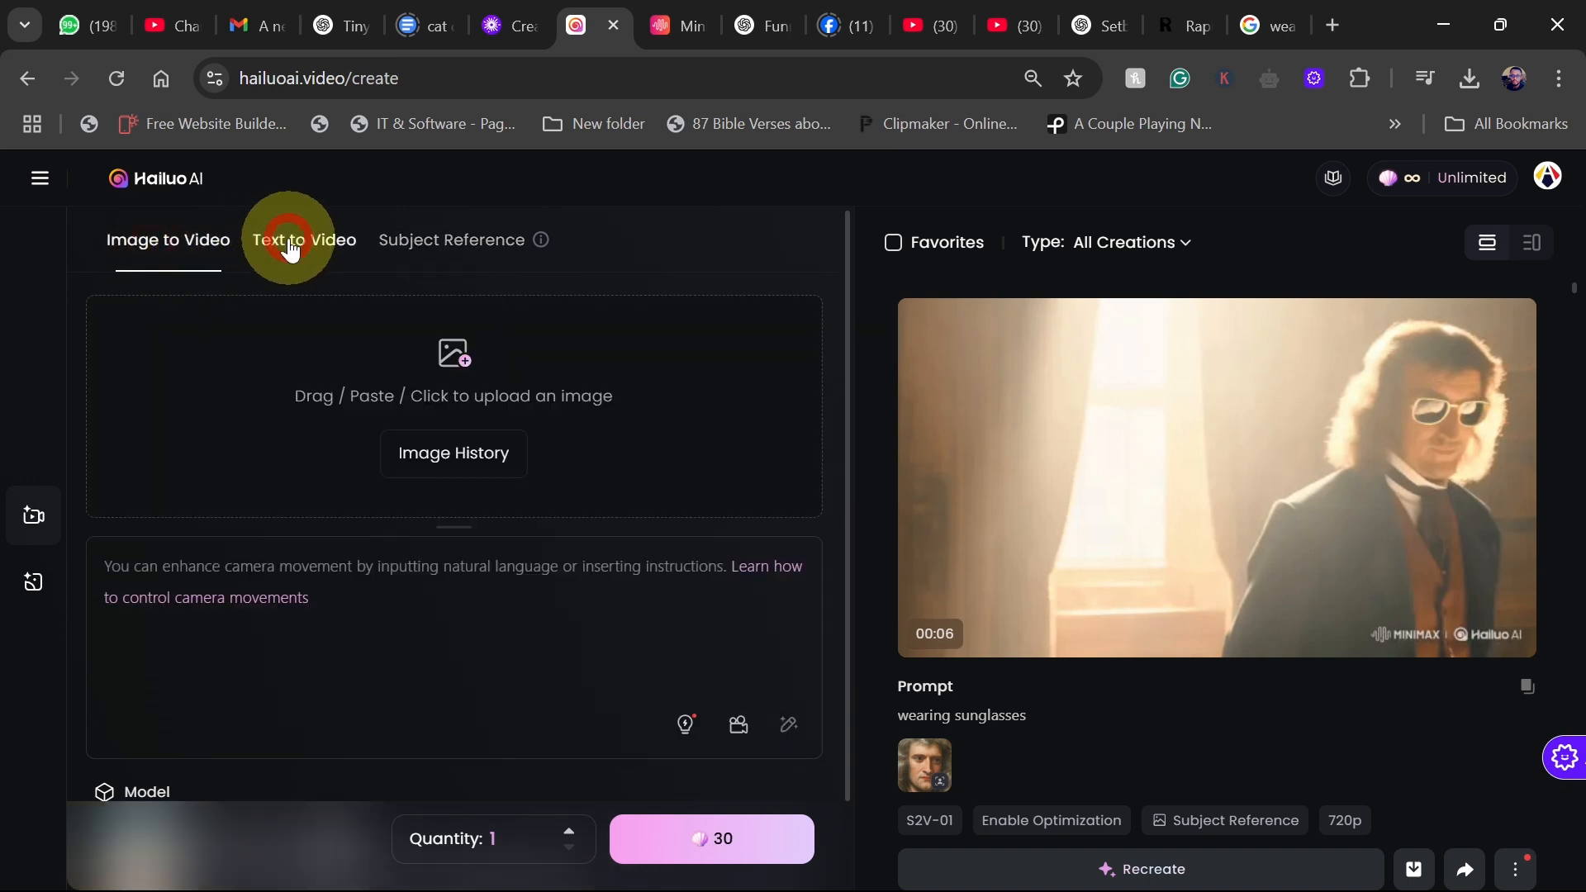
click(451, 240)
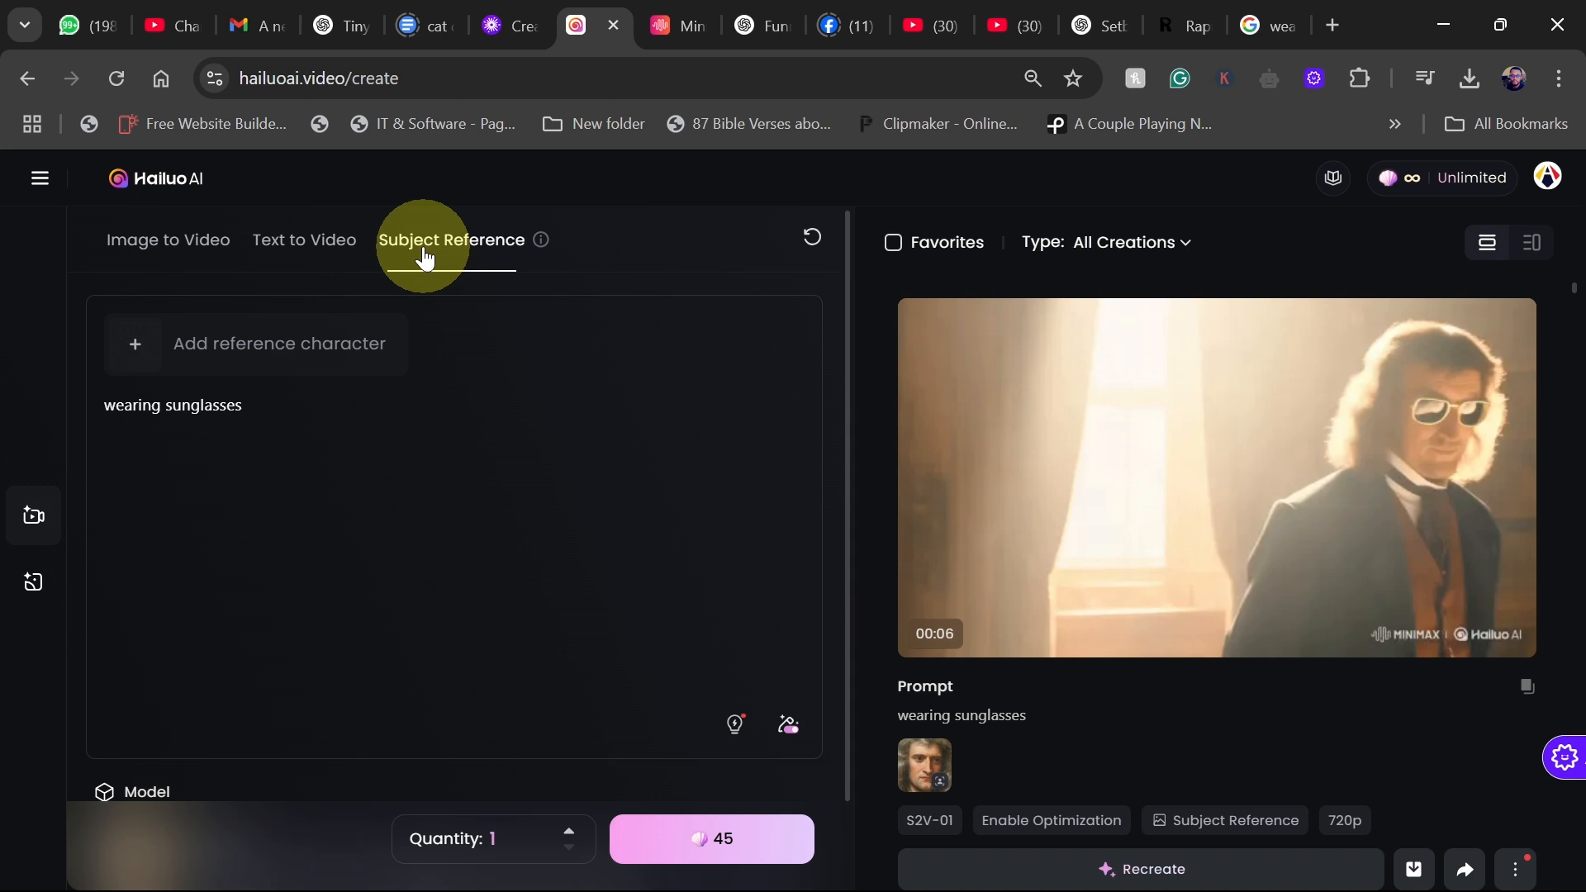
click(169, 240)
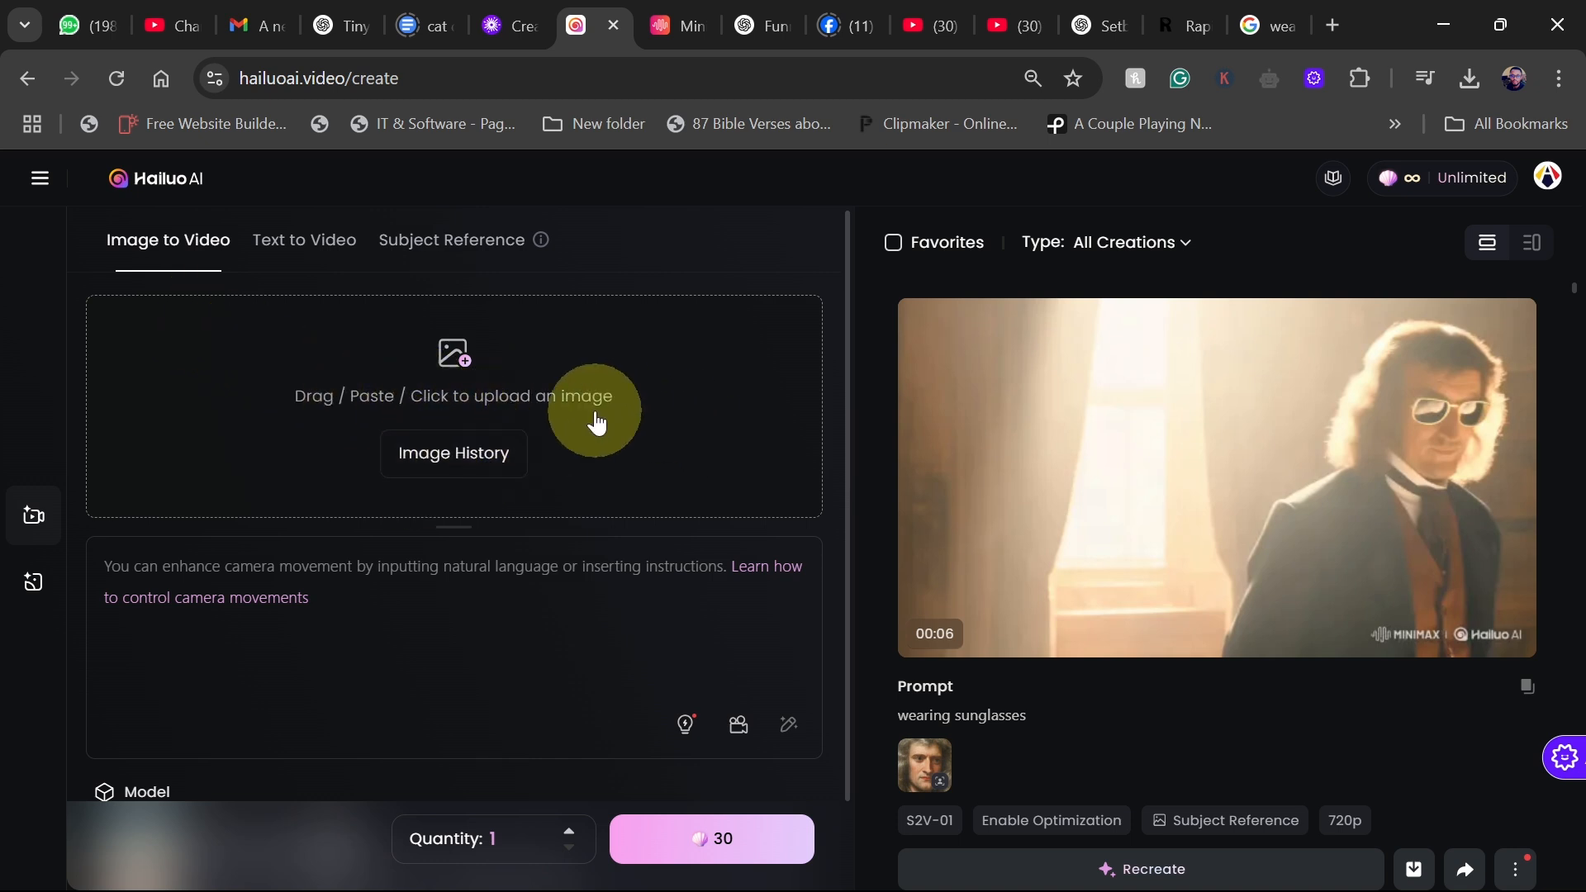
mouse_move(266, 555)
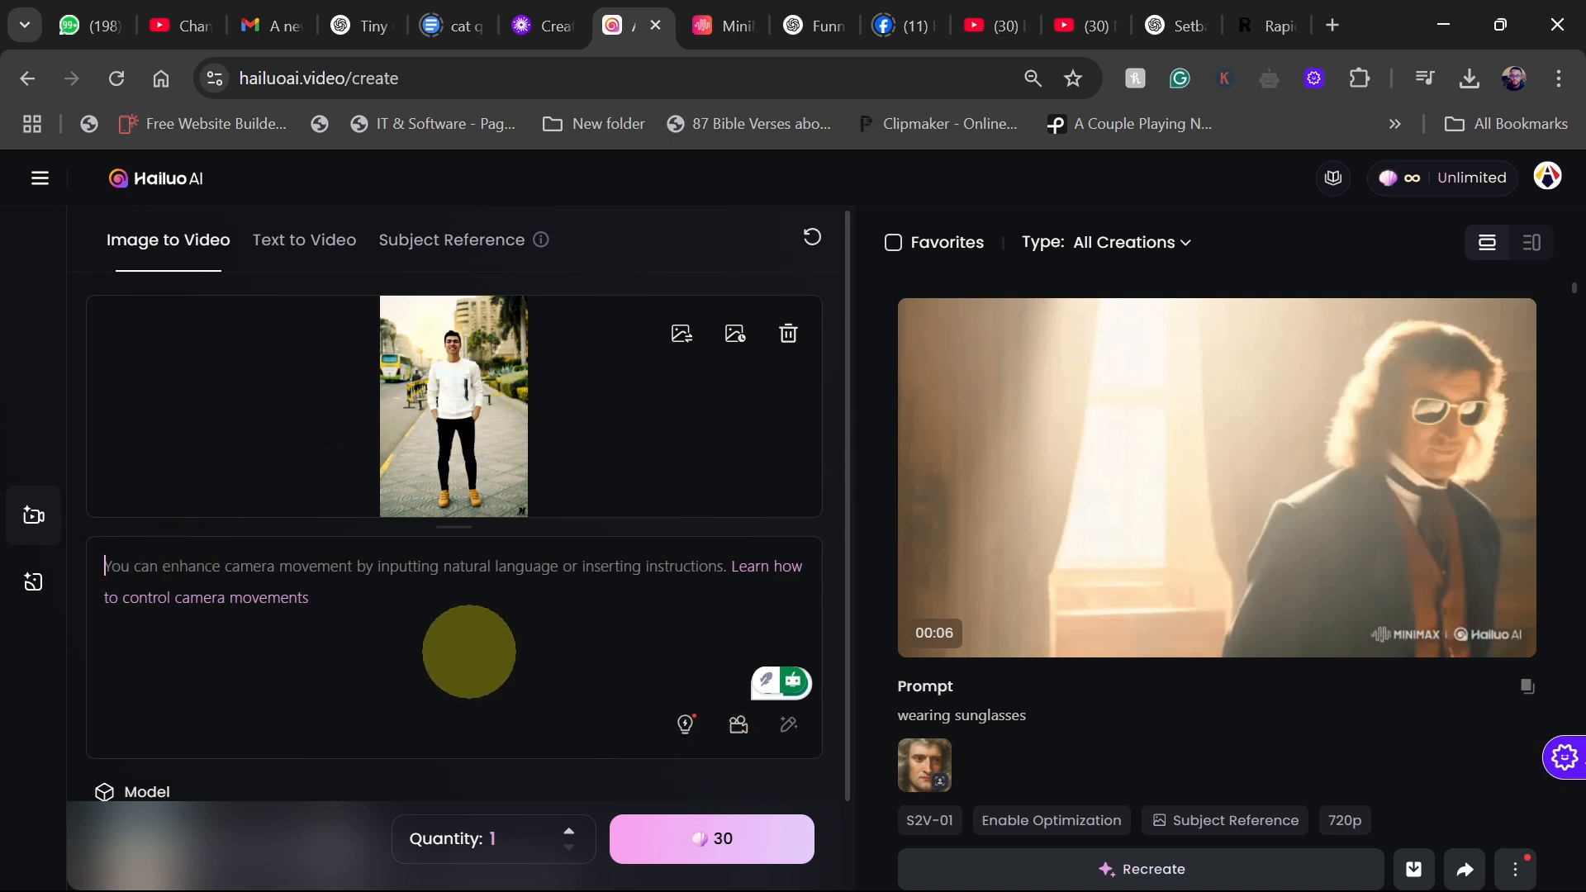
Generate the 'walking' clip from the man's photo, then return to the creation page.
text(walking)
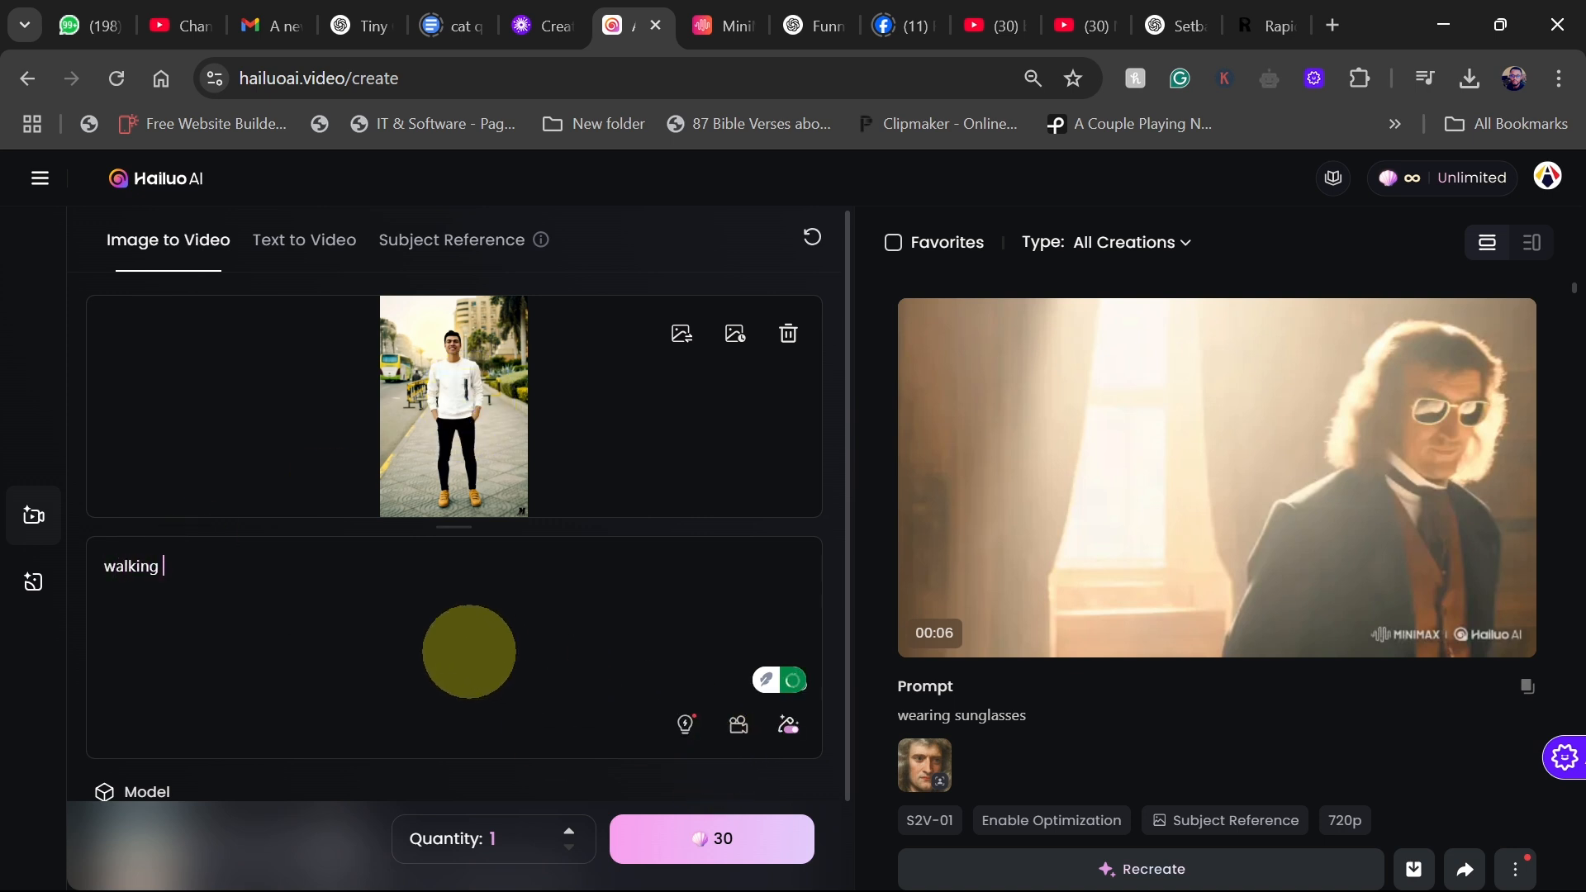
click(720, 838)
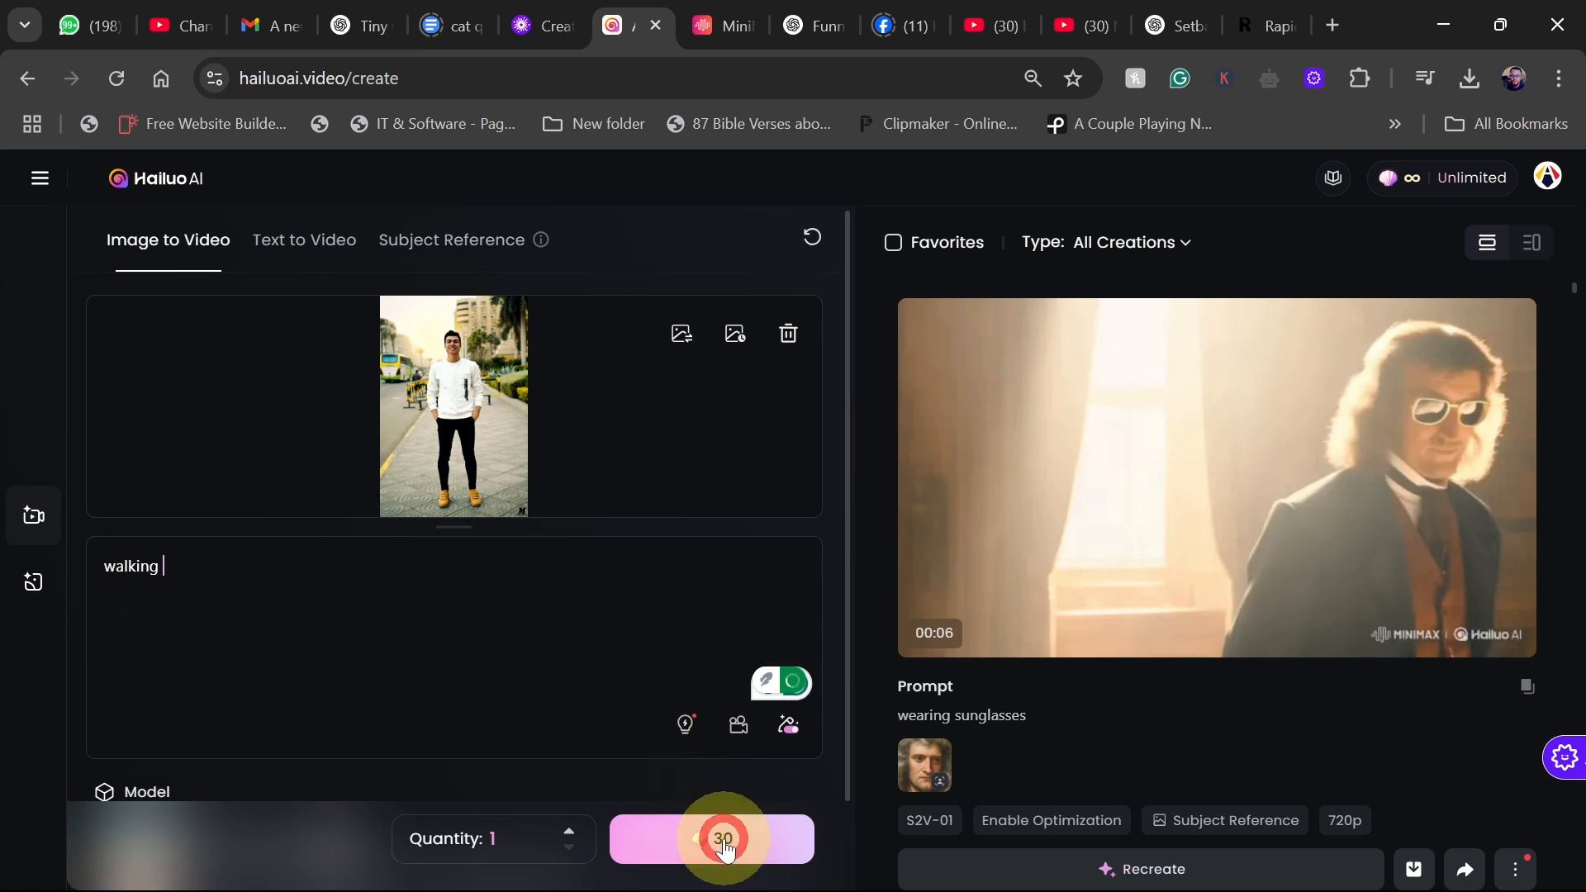
click(724, 839)
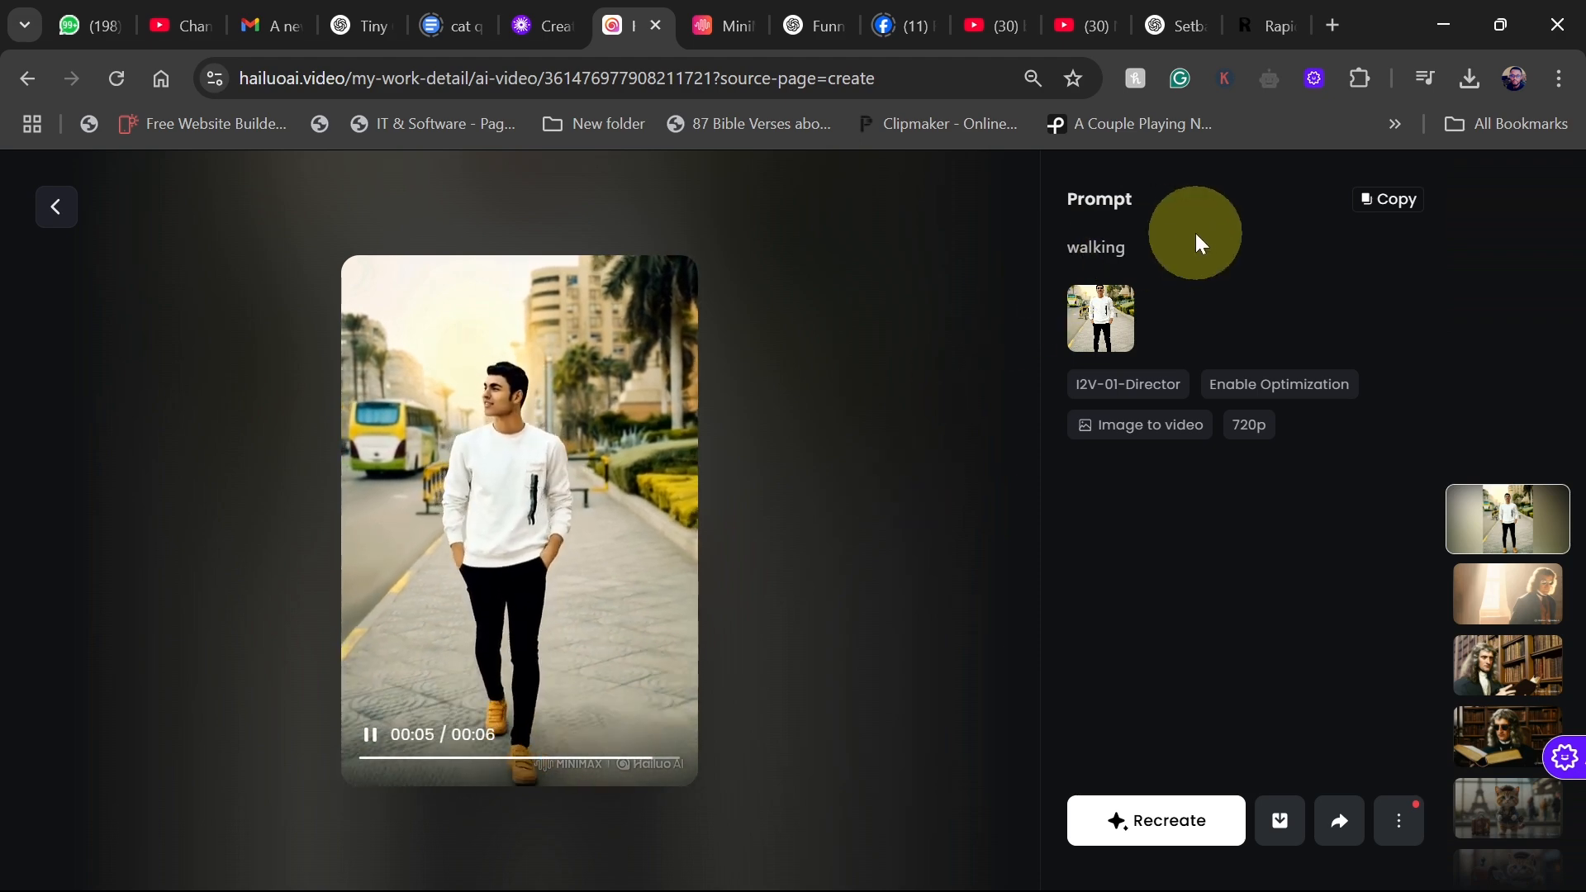
click(55, 207)
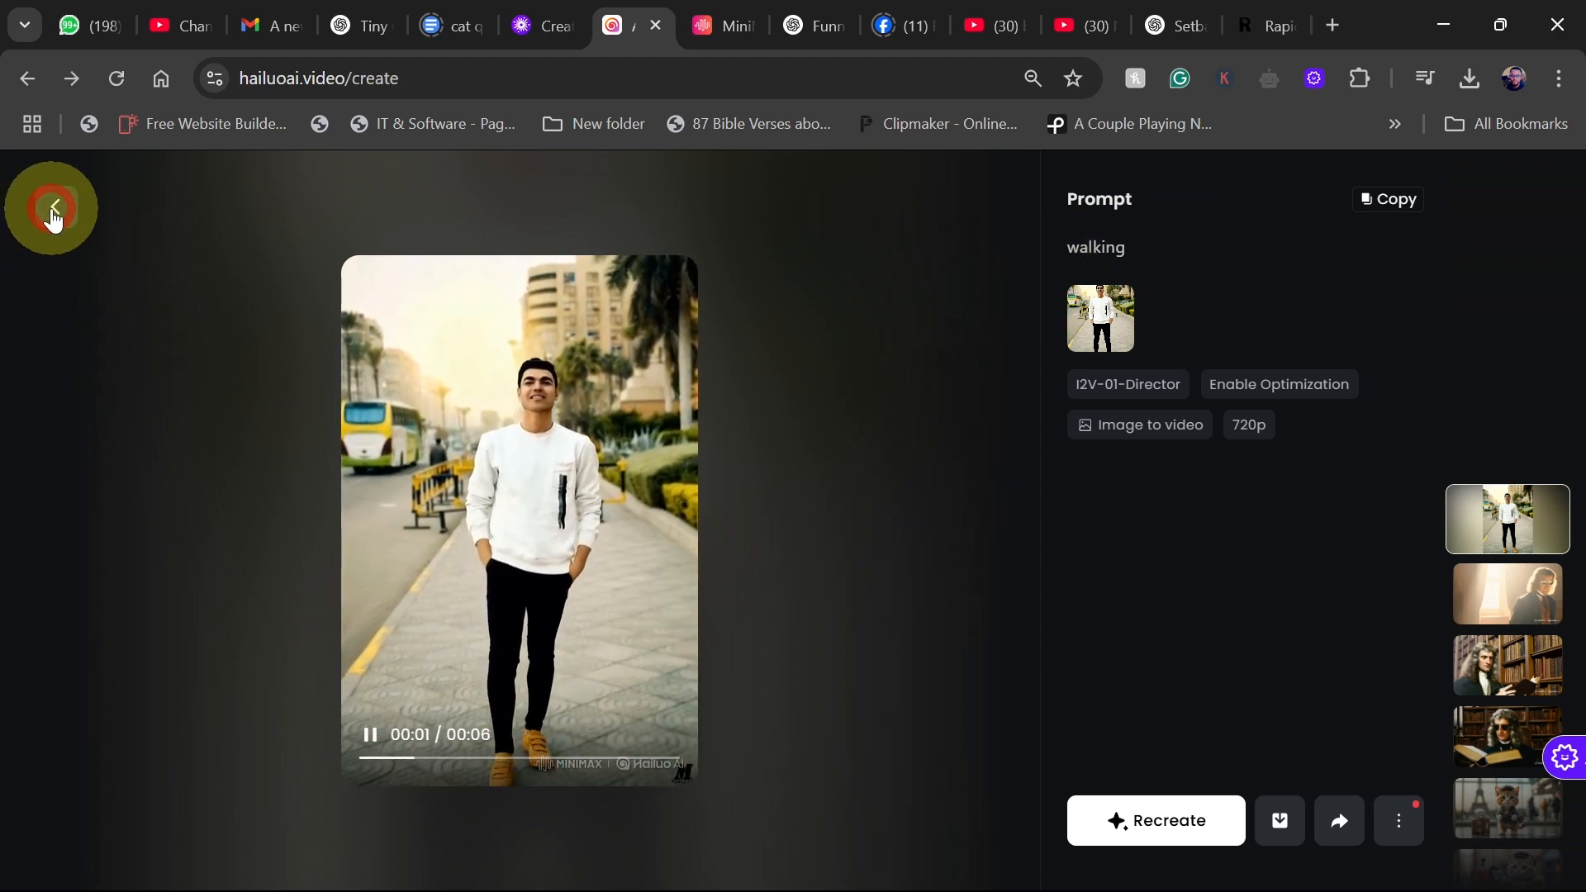
click(52, 207)
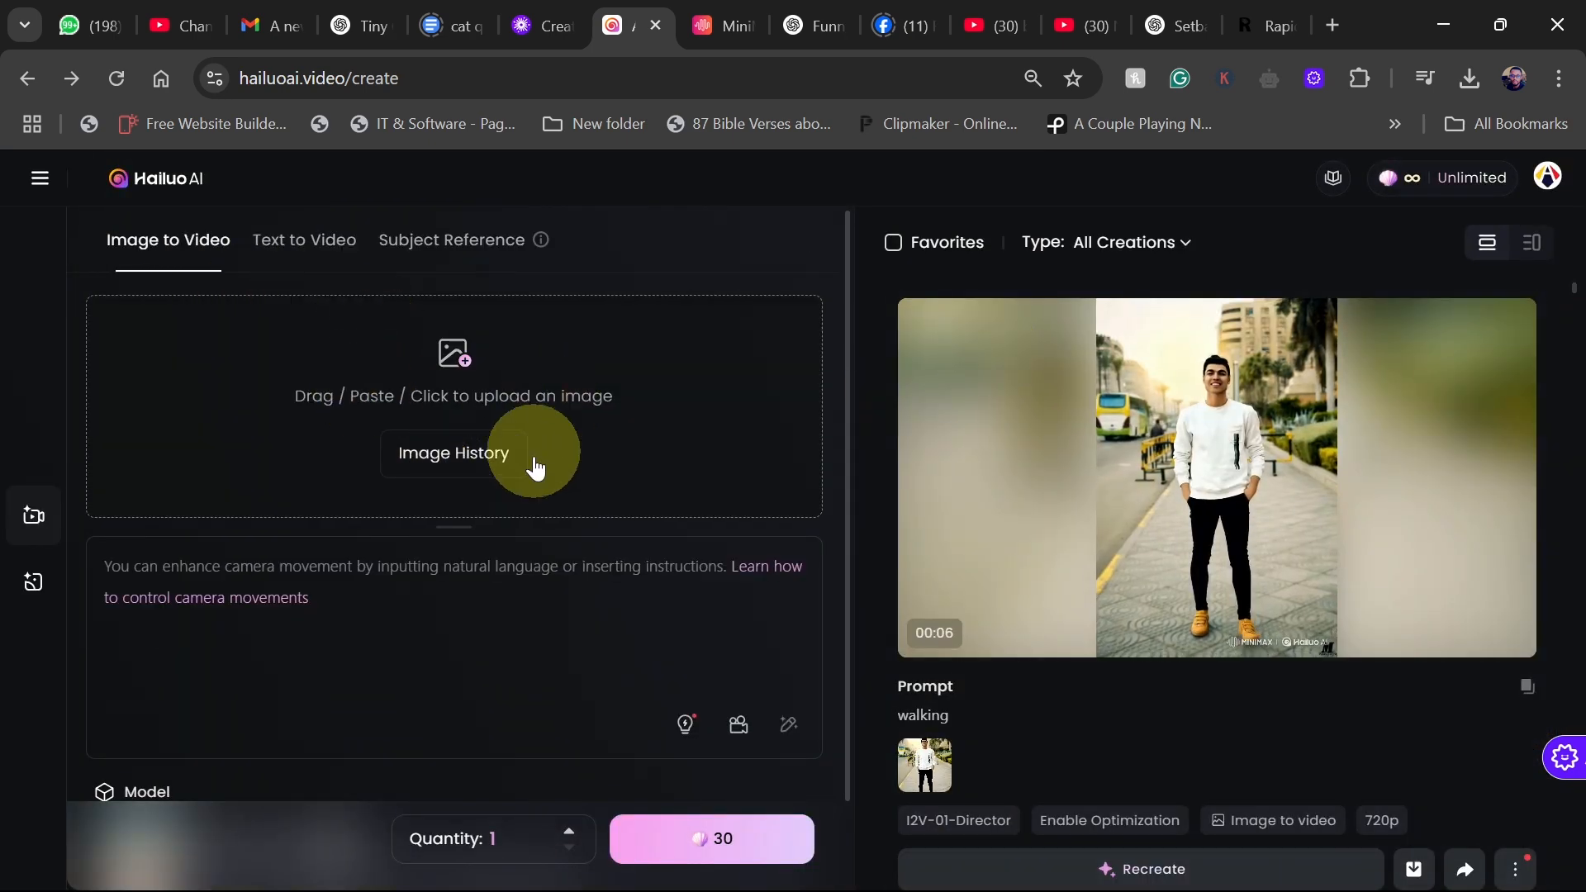
Generate a Text to Video clip from the prompt 'young boy playing football'.
click(304, 239)
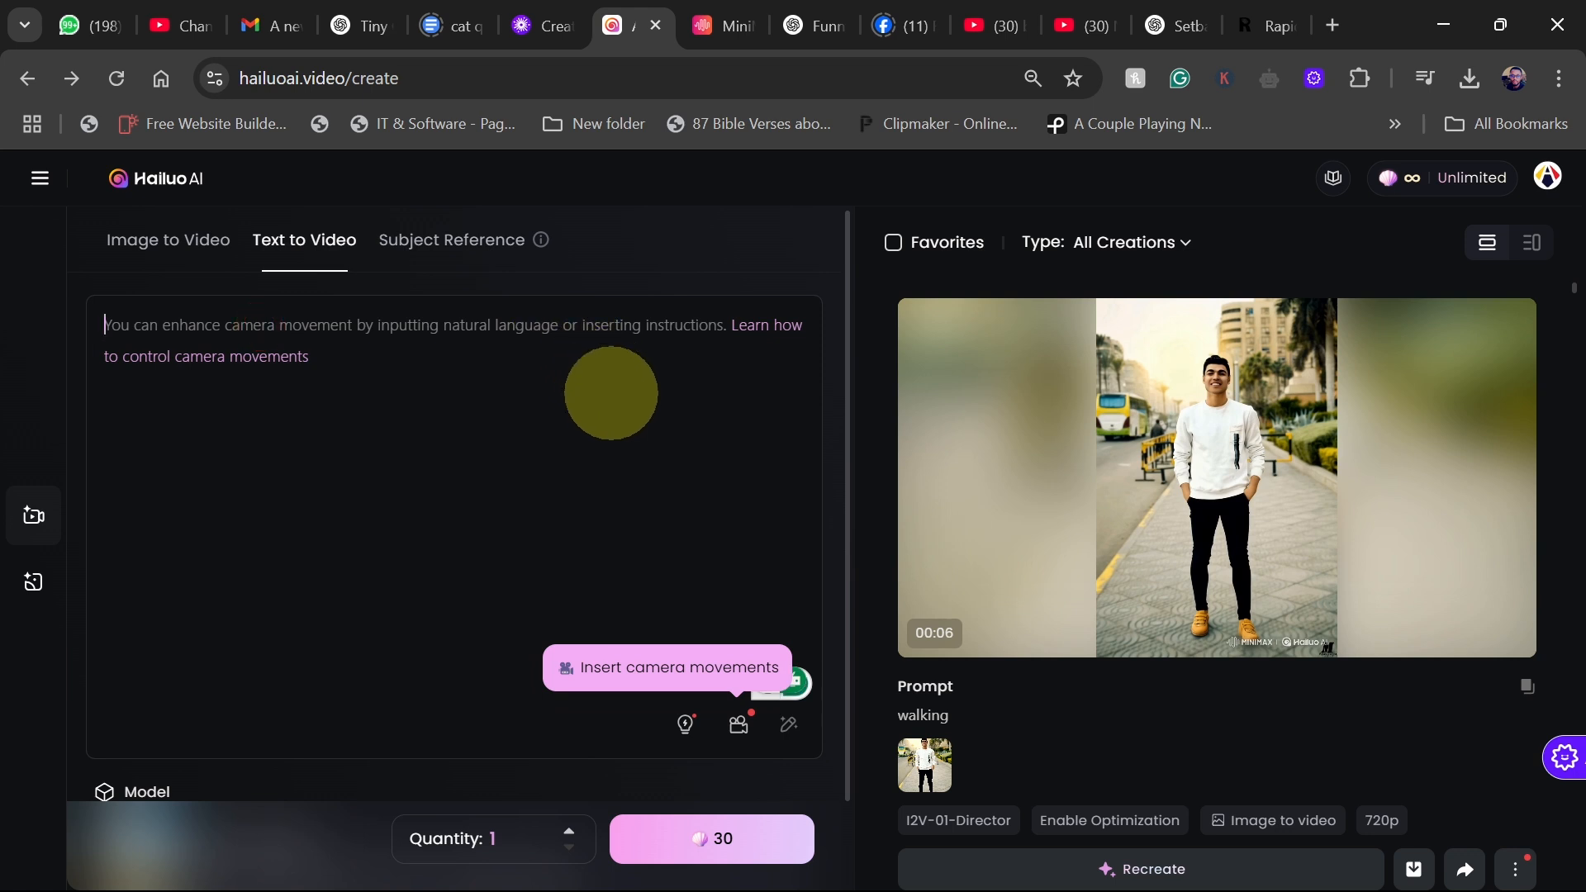
text(young boy playing)
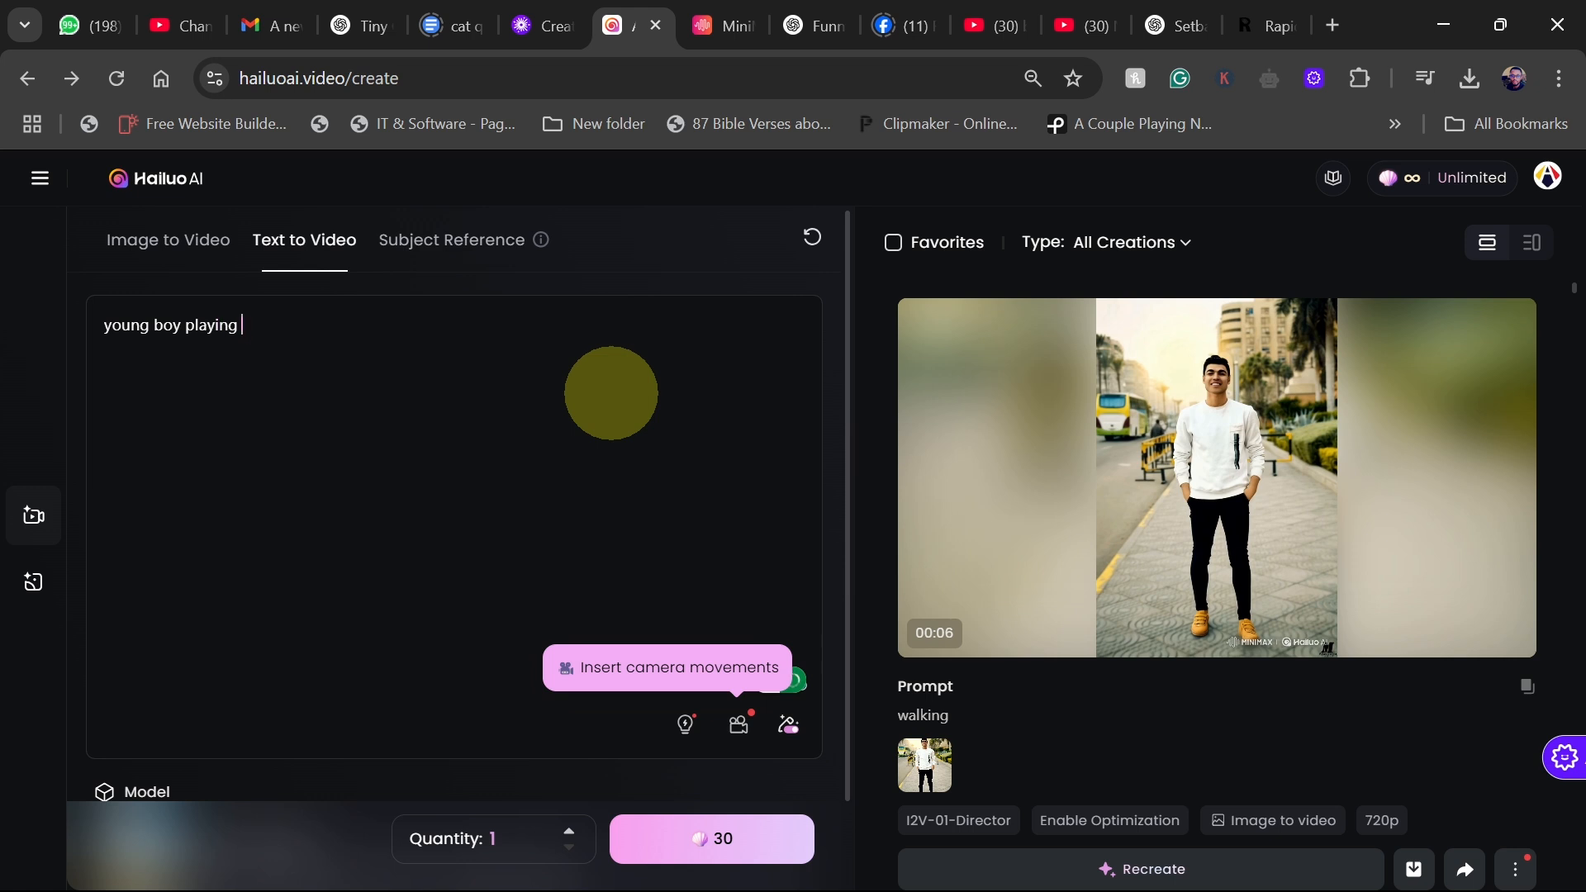
text(football)
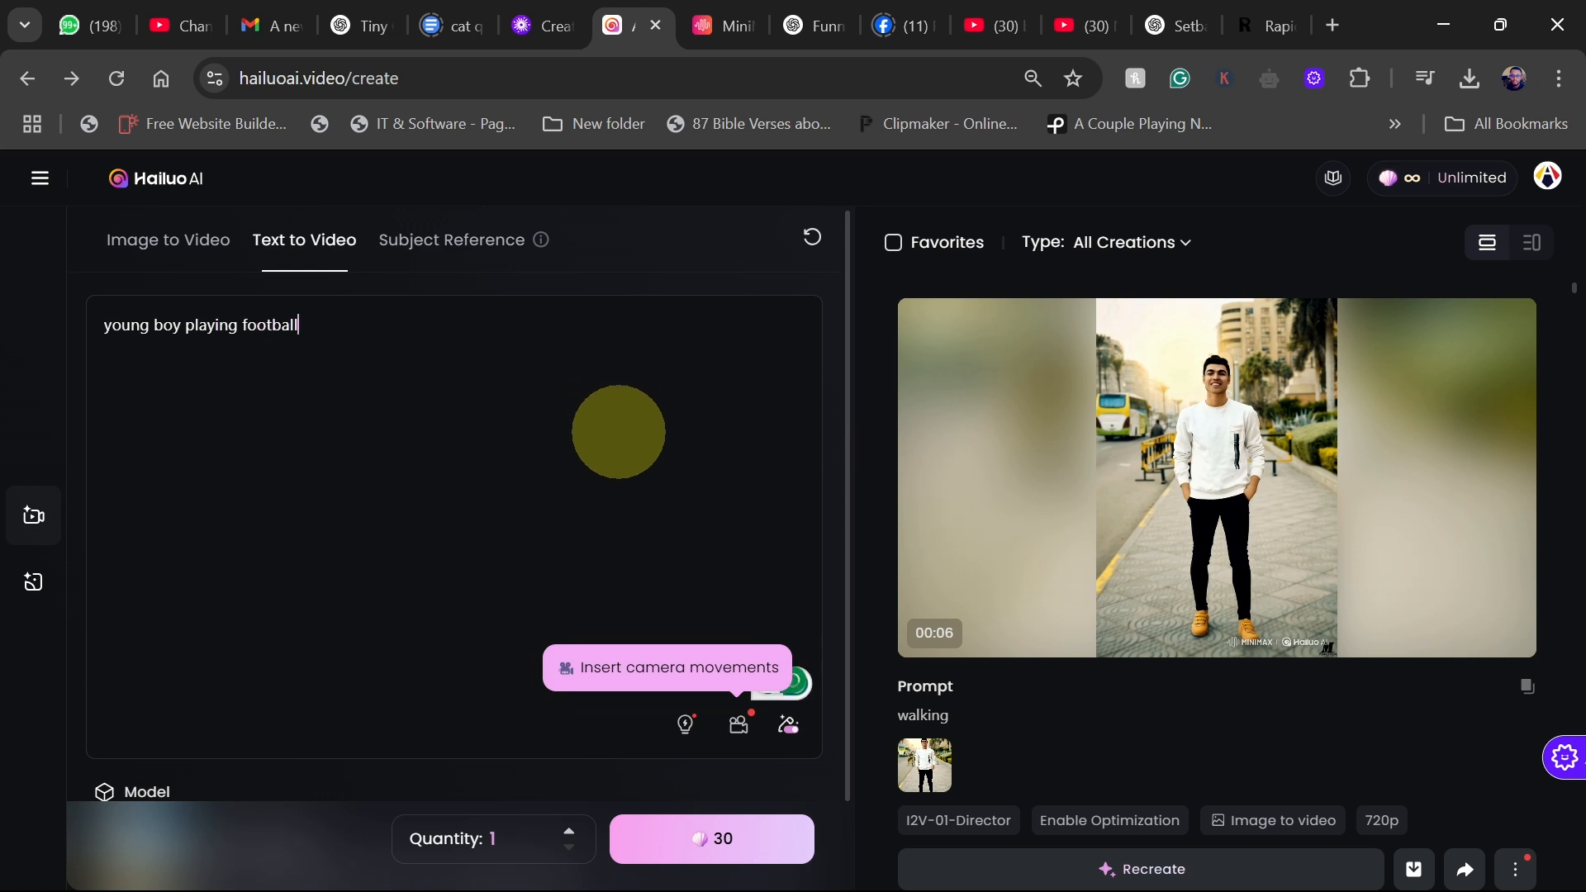
mouse_move(685, 725)
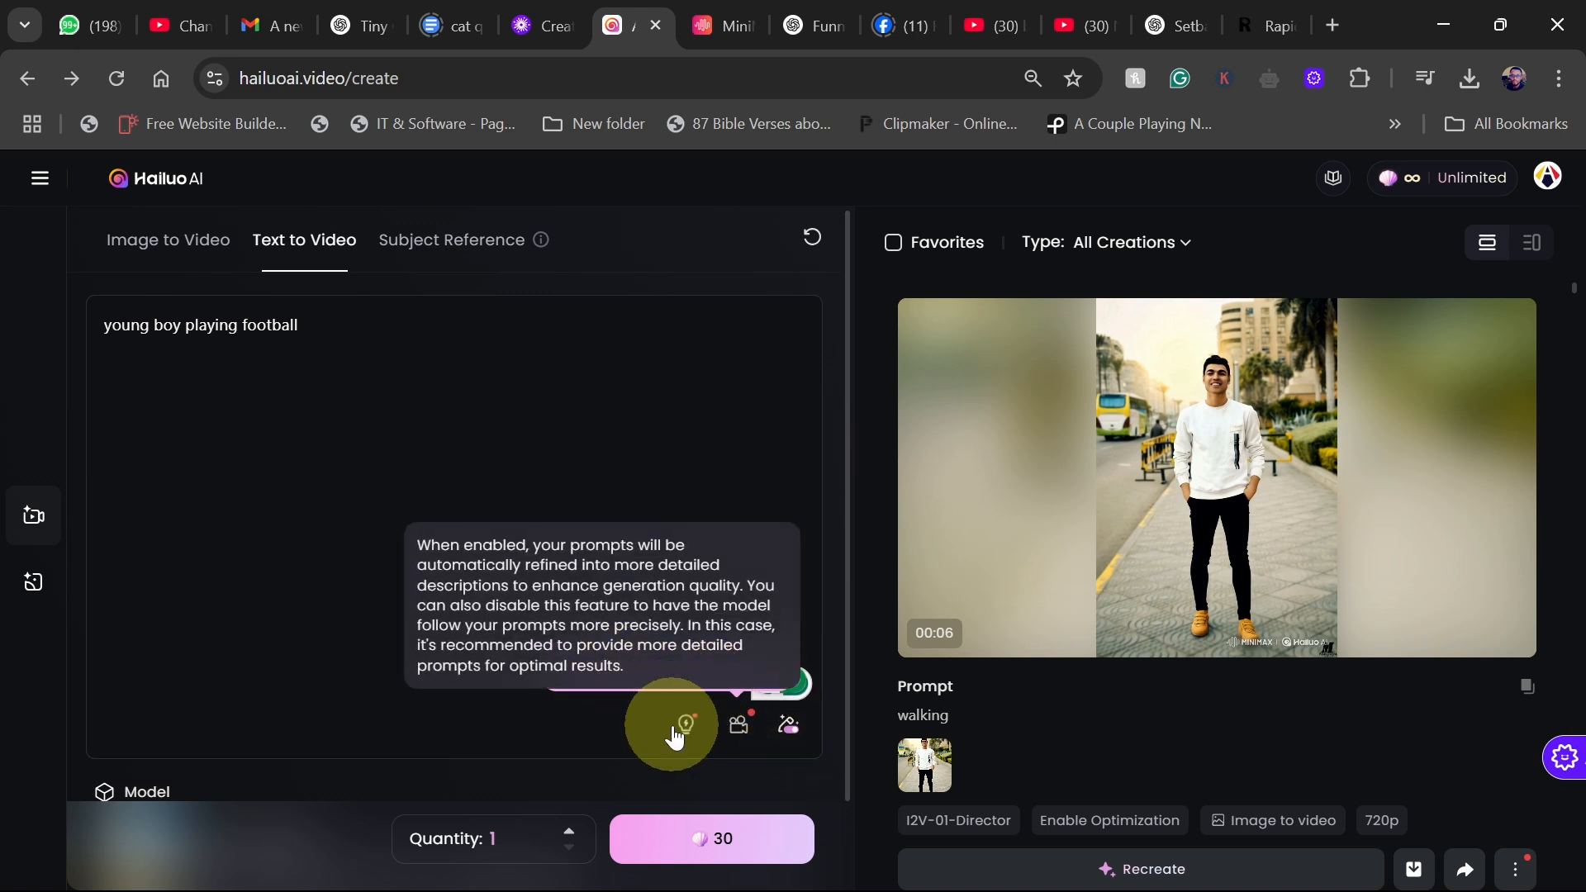
mouse_move(739, 724)
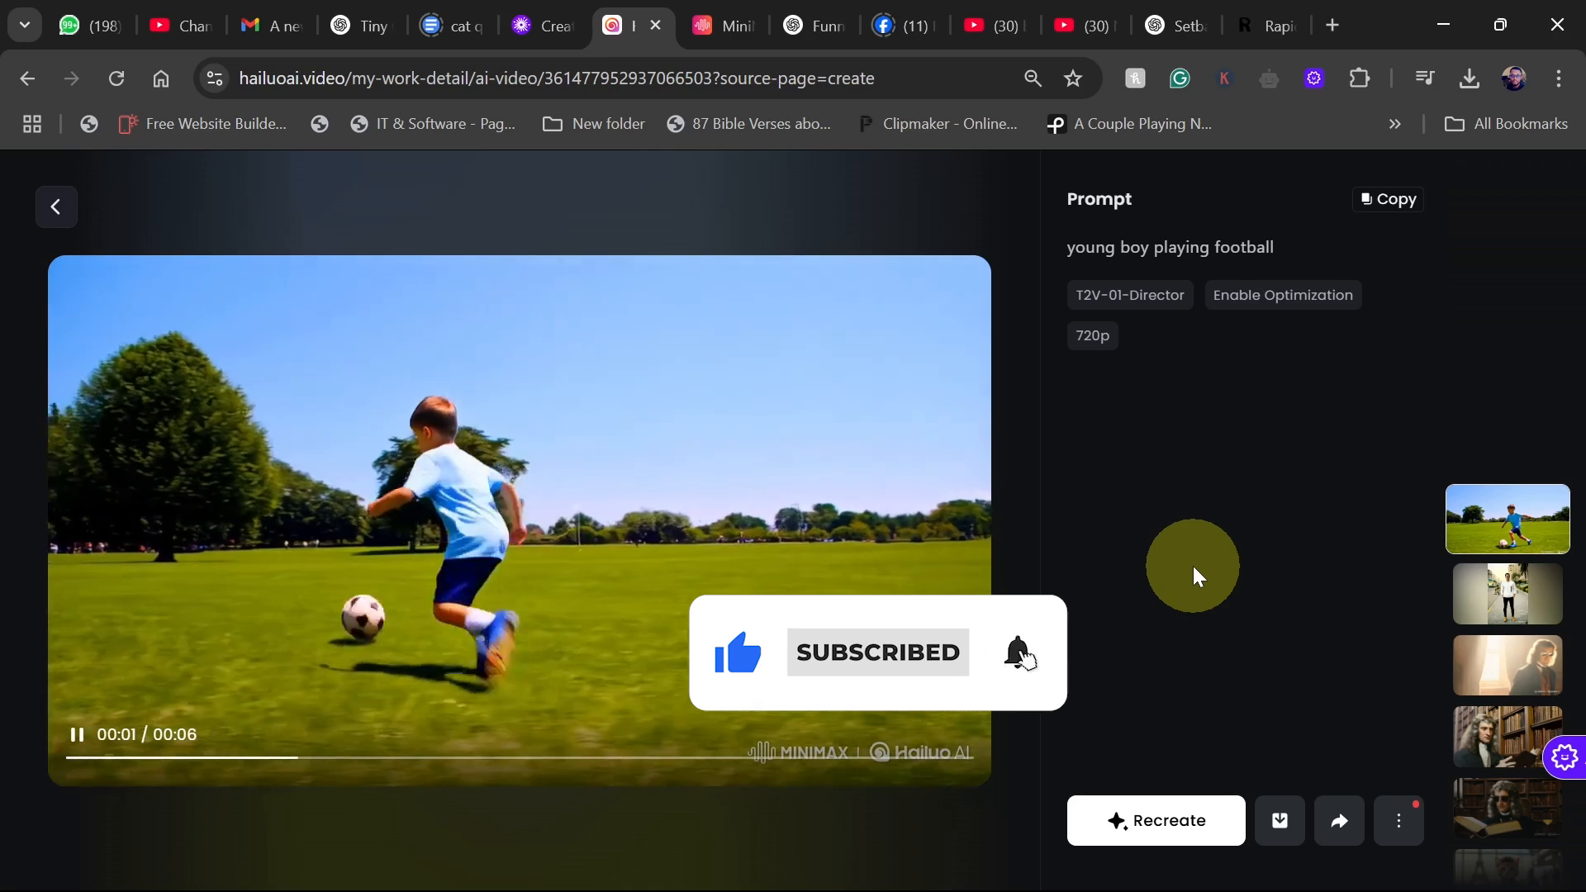
click(56, 207)
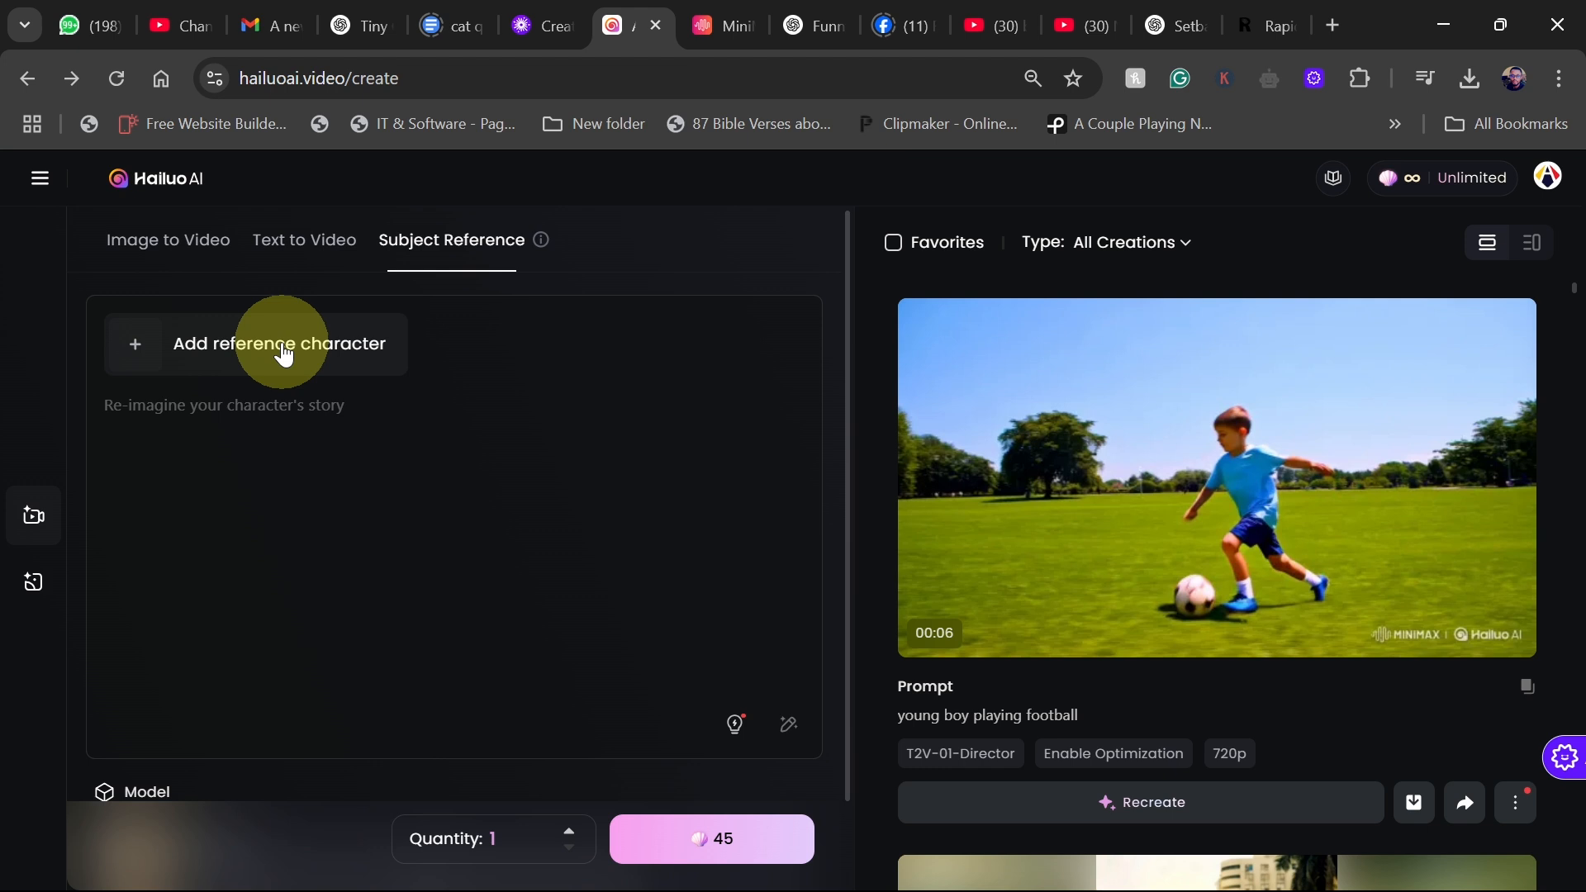
Generate a 'wear sunglasses' clip using the Isaac Newton portrait as reference character.
click(280, 344)
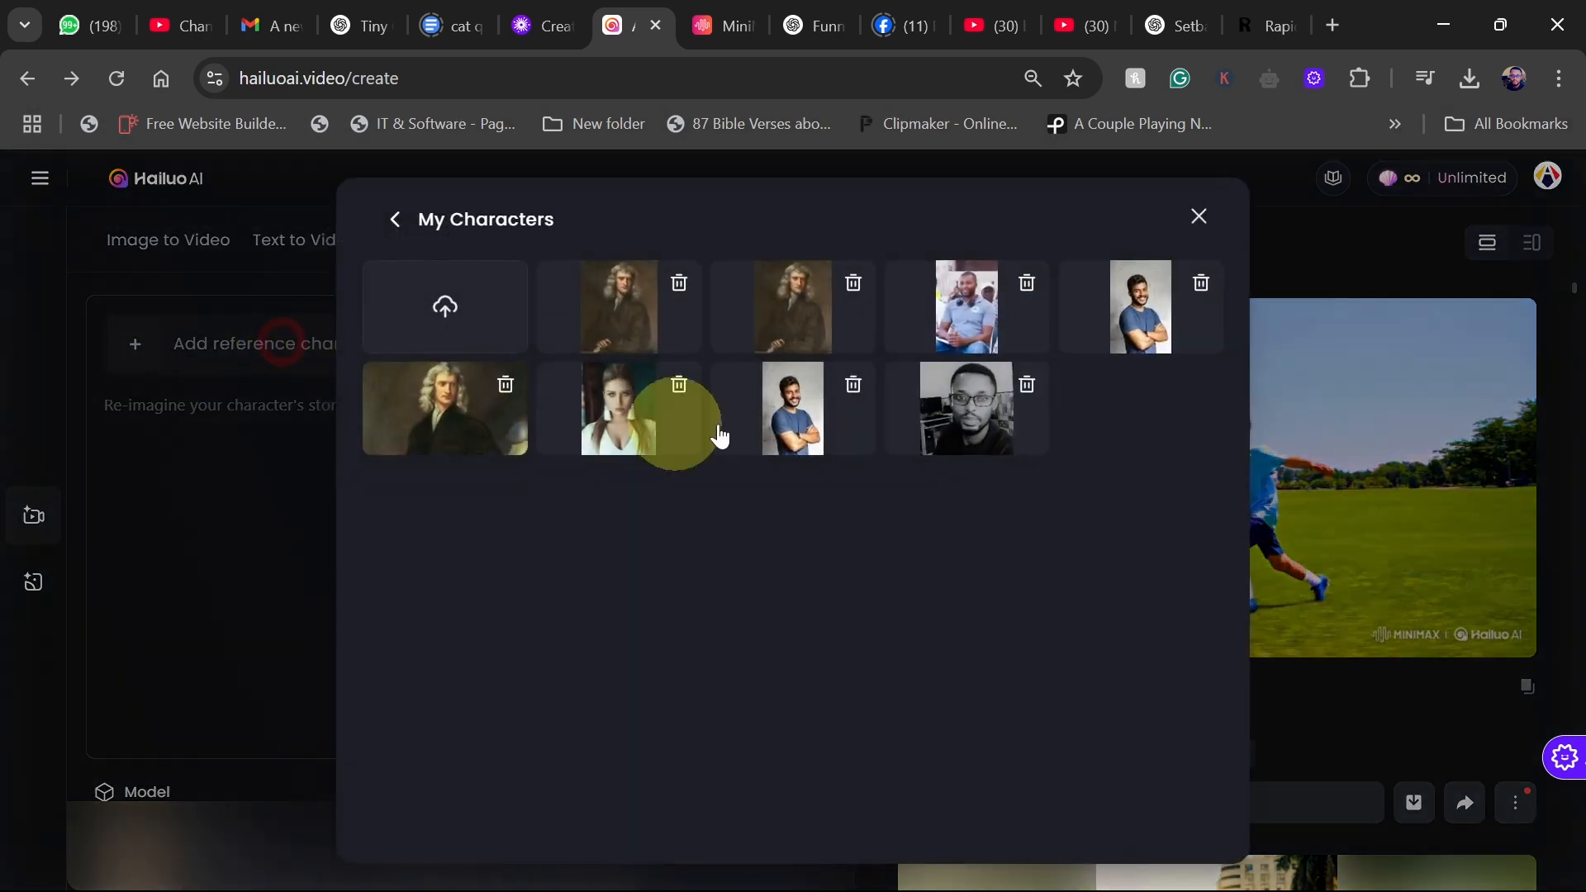
mouse_move(978, 399)
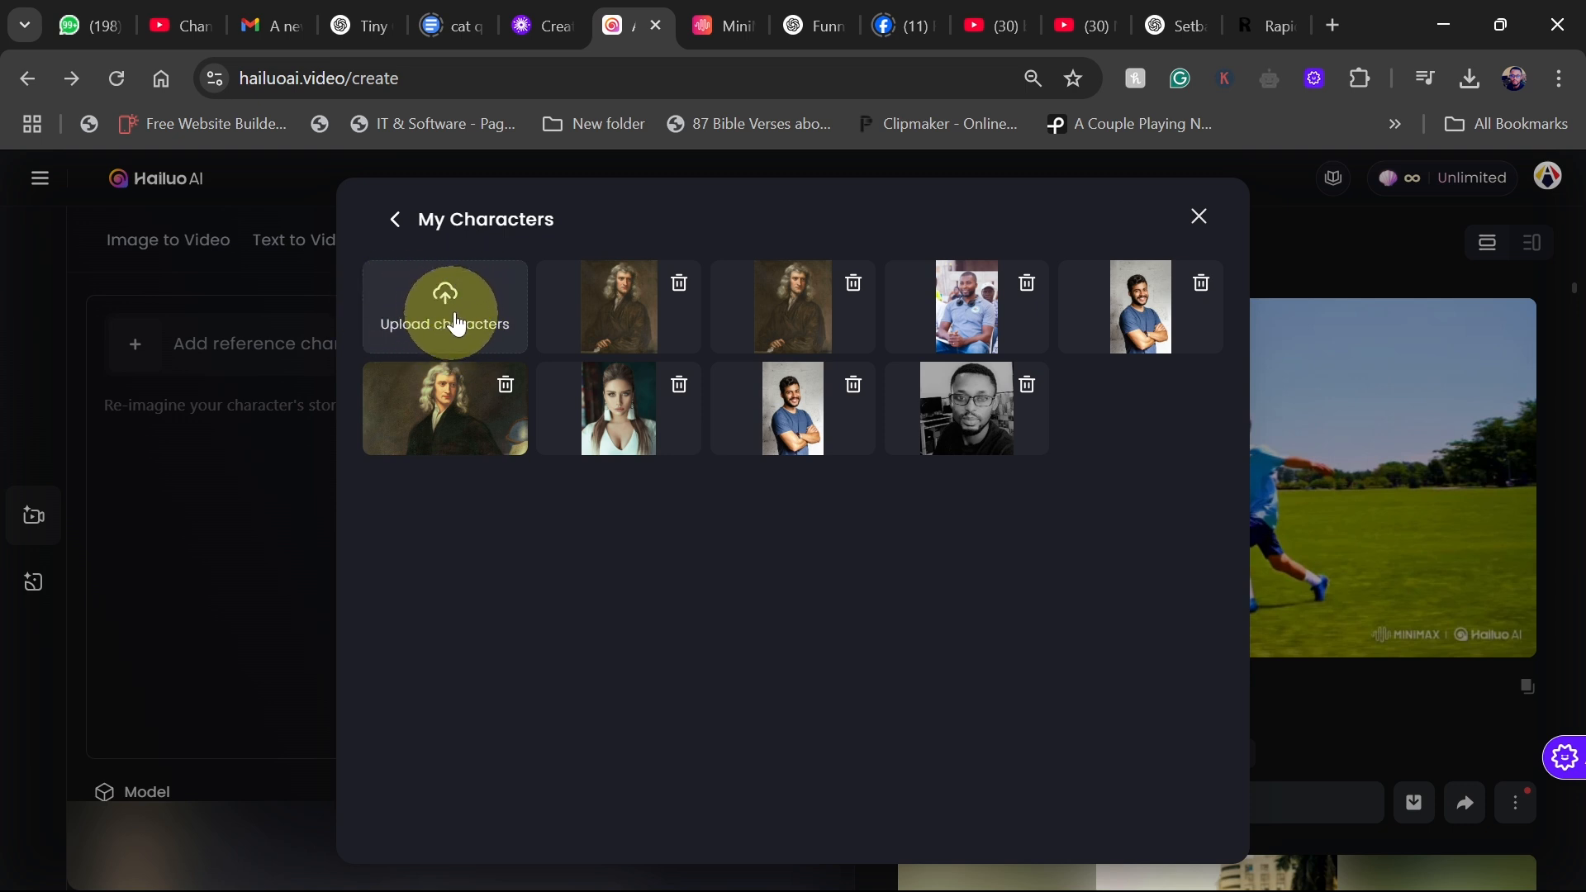
mouse_move(541, 302)
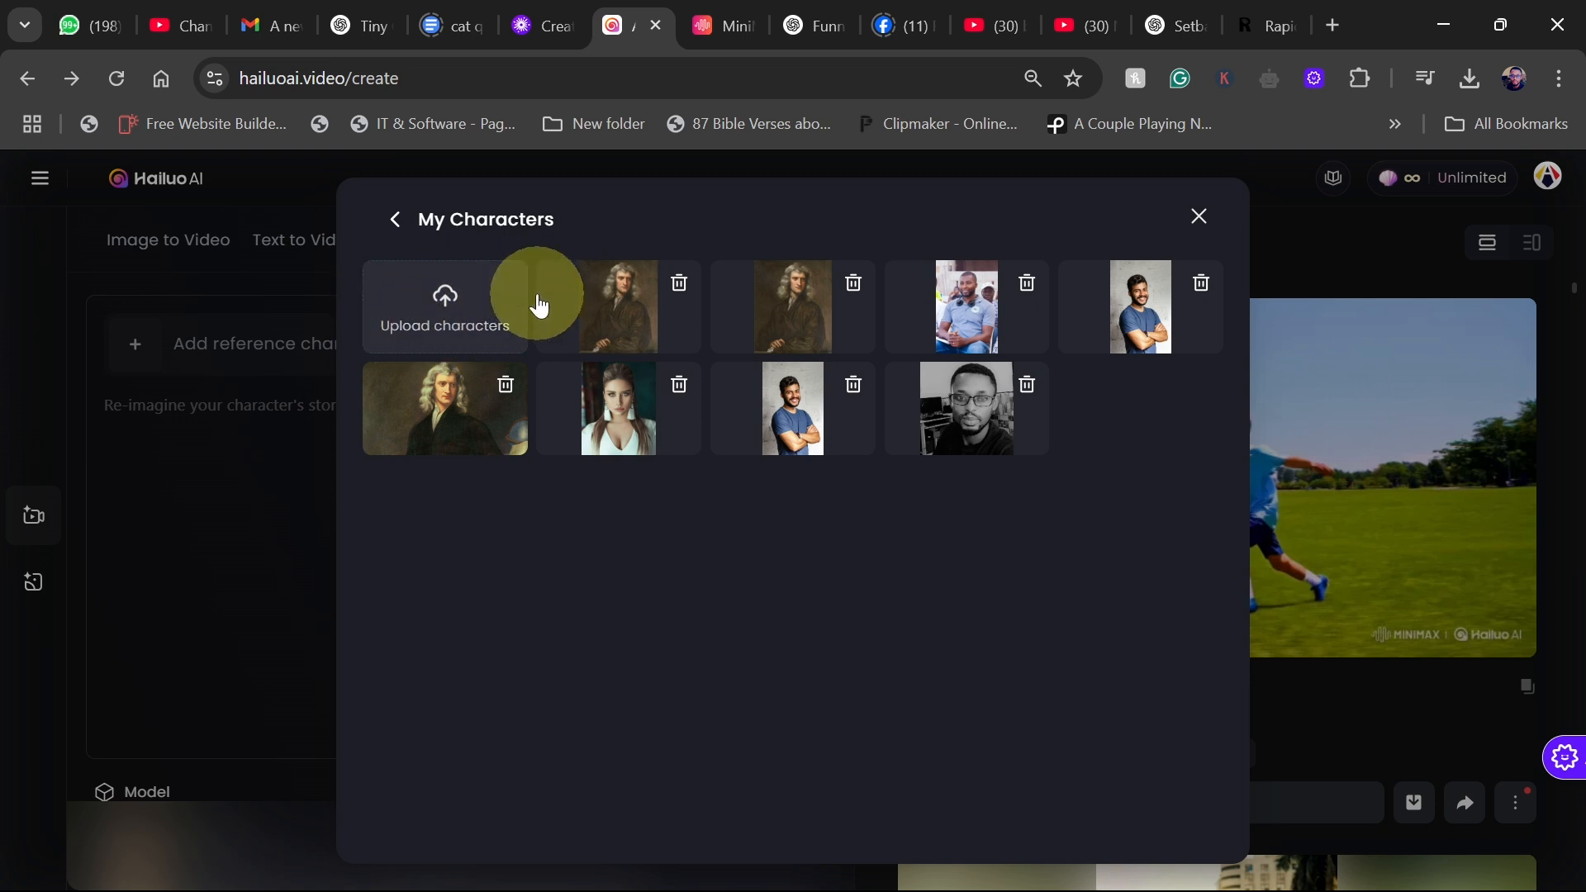
mouse_move(567, 347)
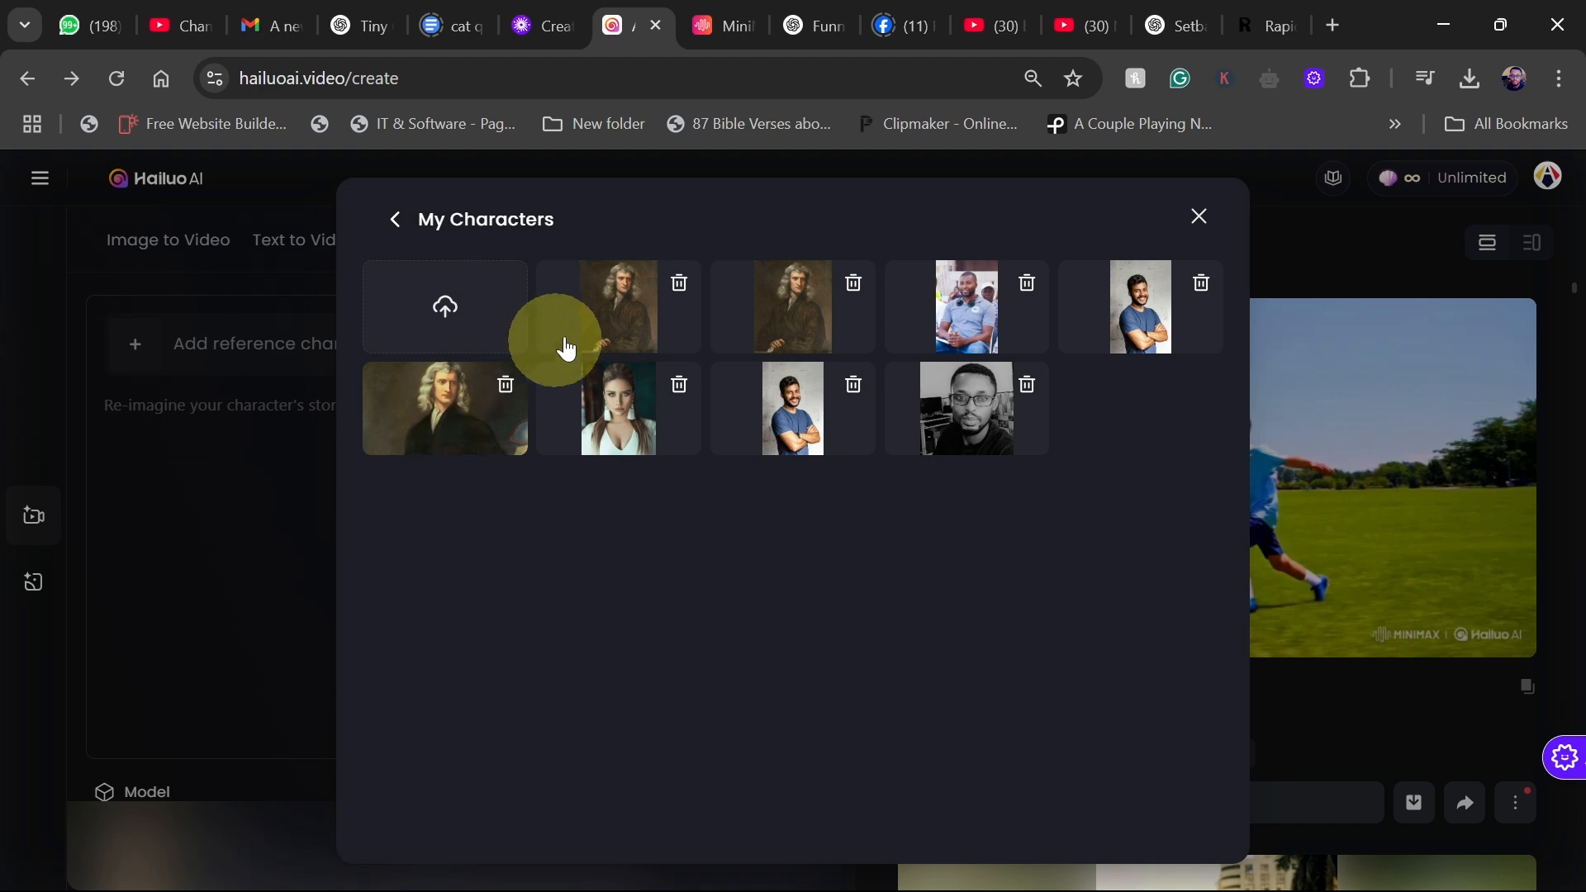
click(618, 307)
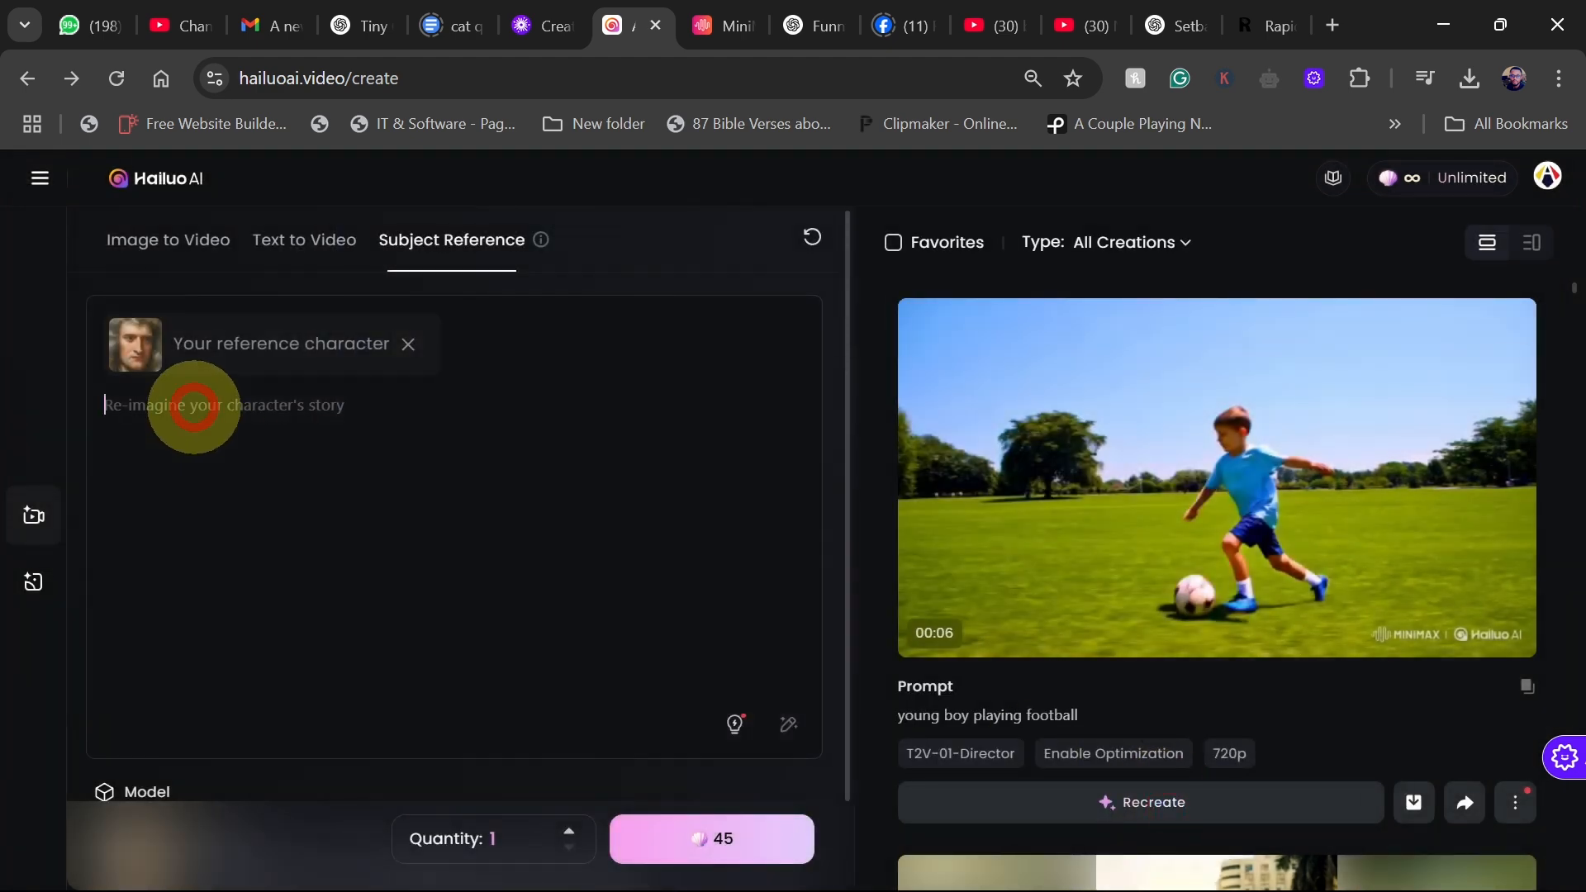
text(wear)
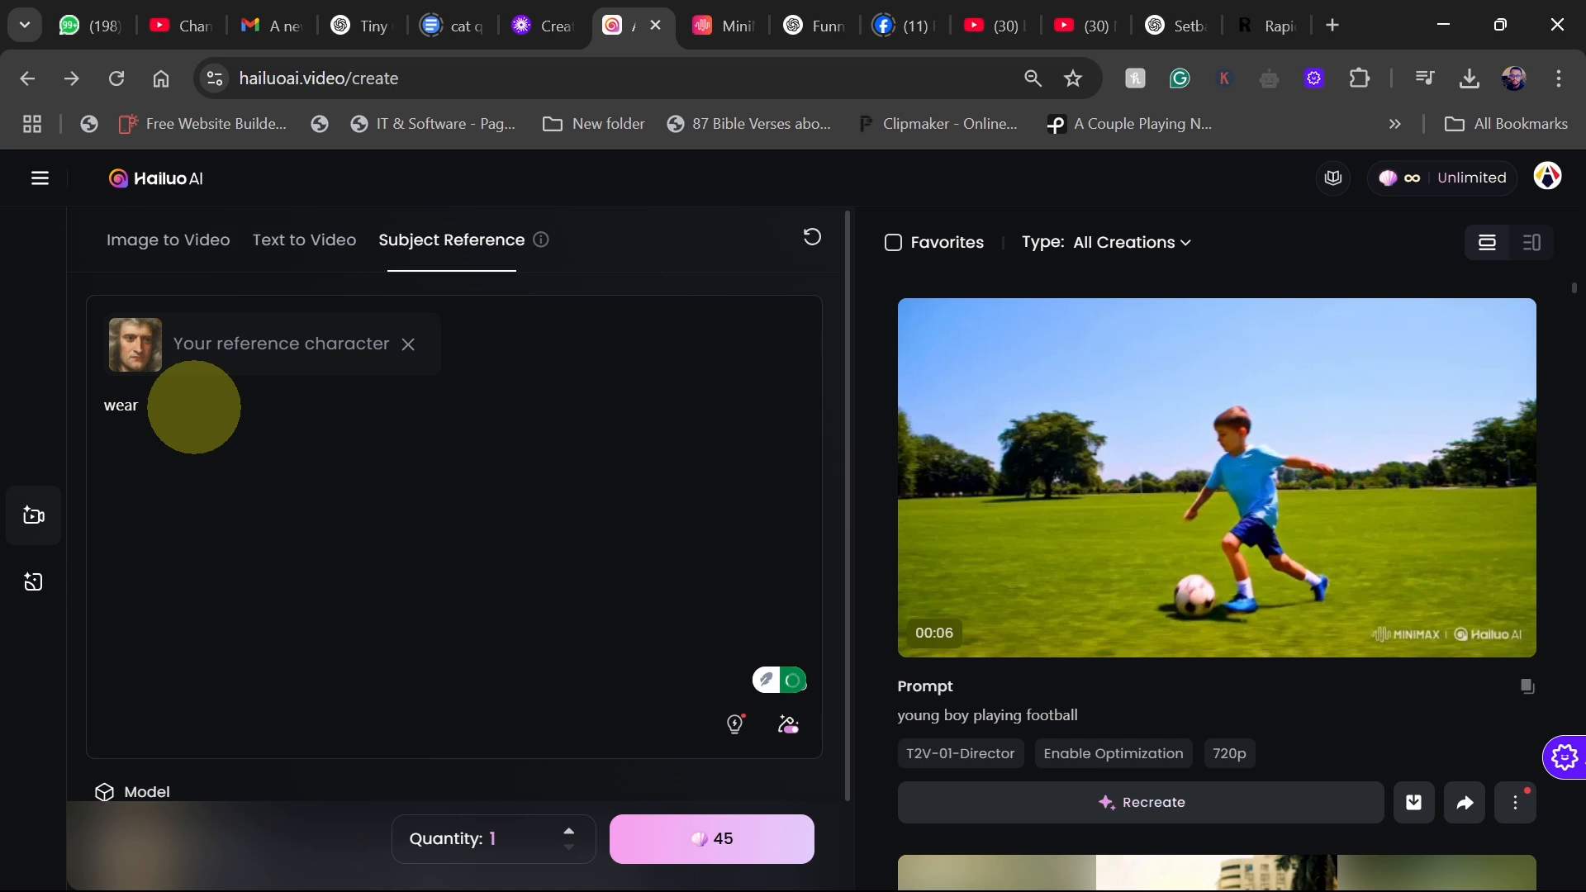
text(sin)
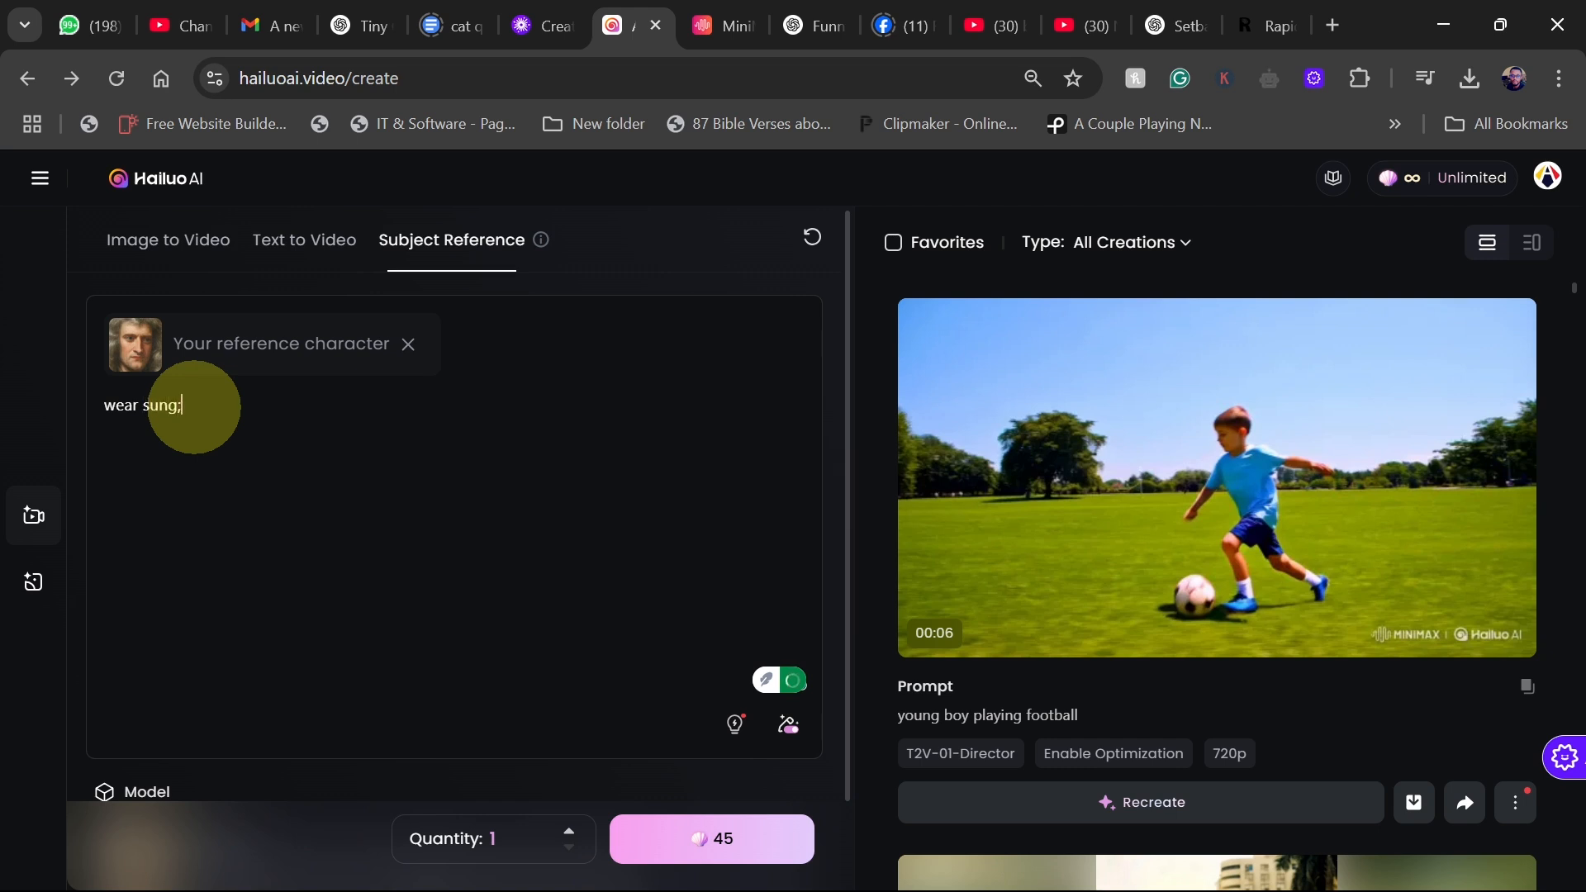
text(sunglasses)
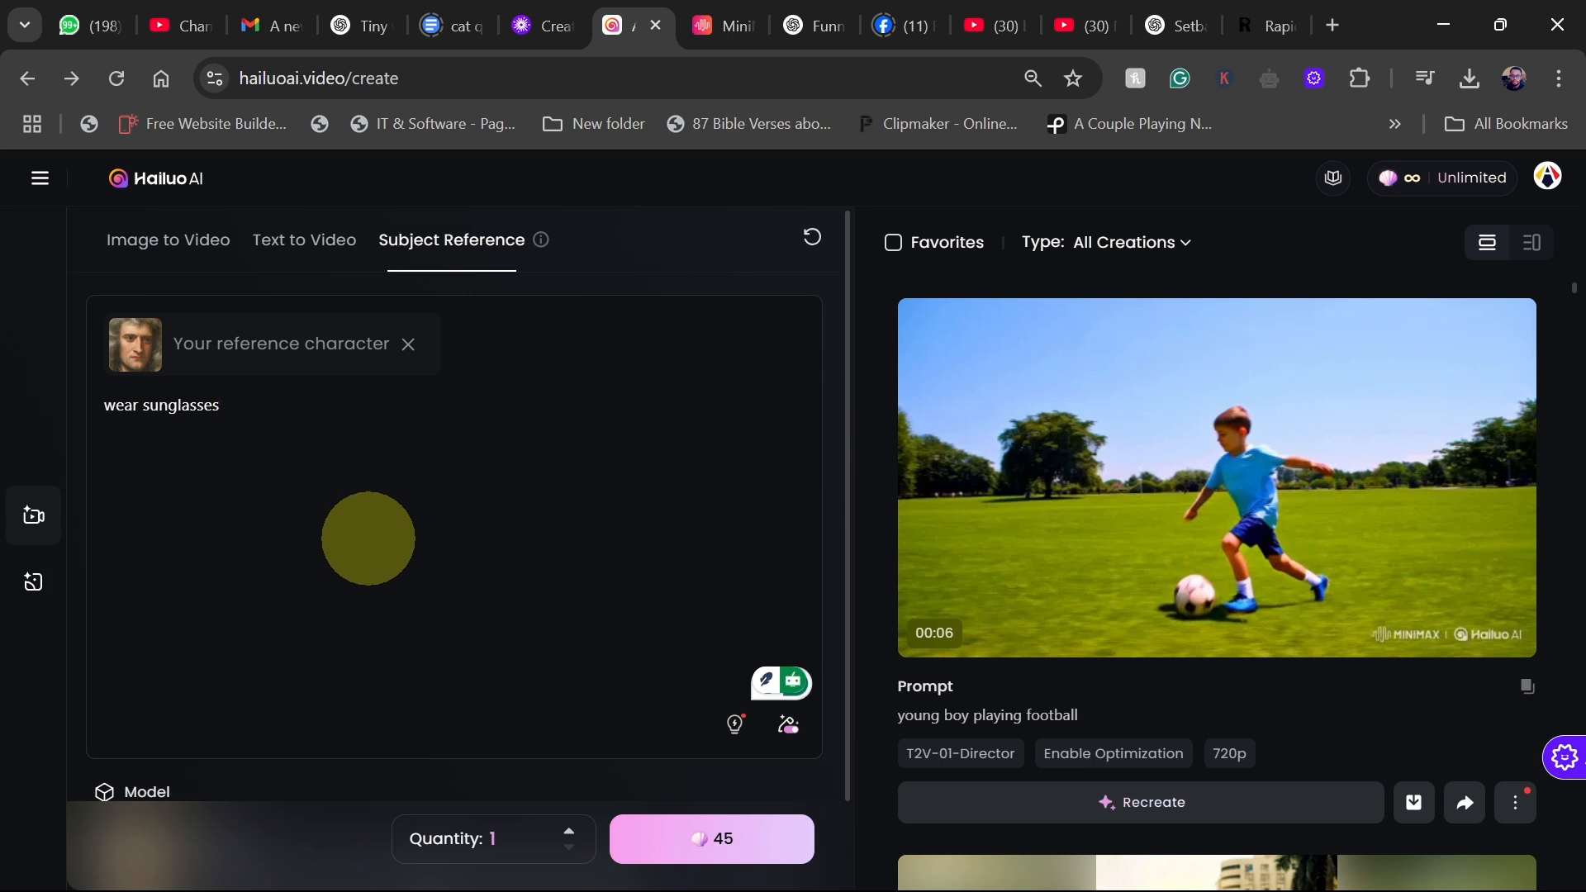
click(709, 839)
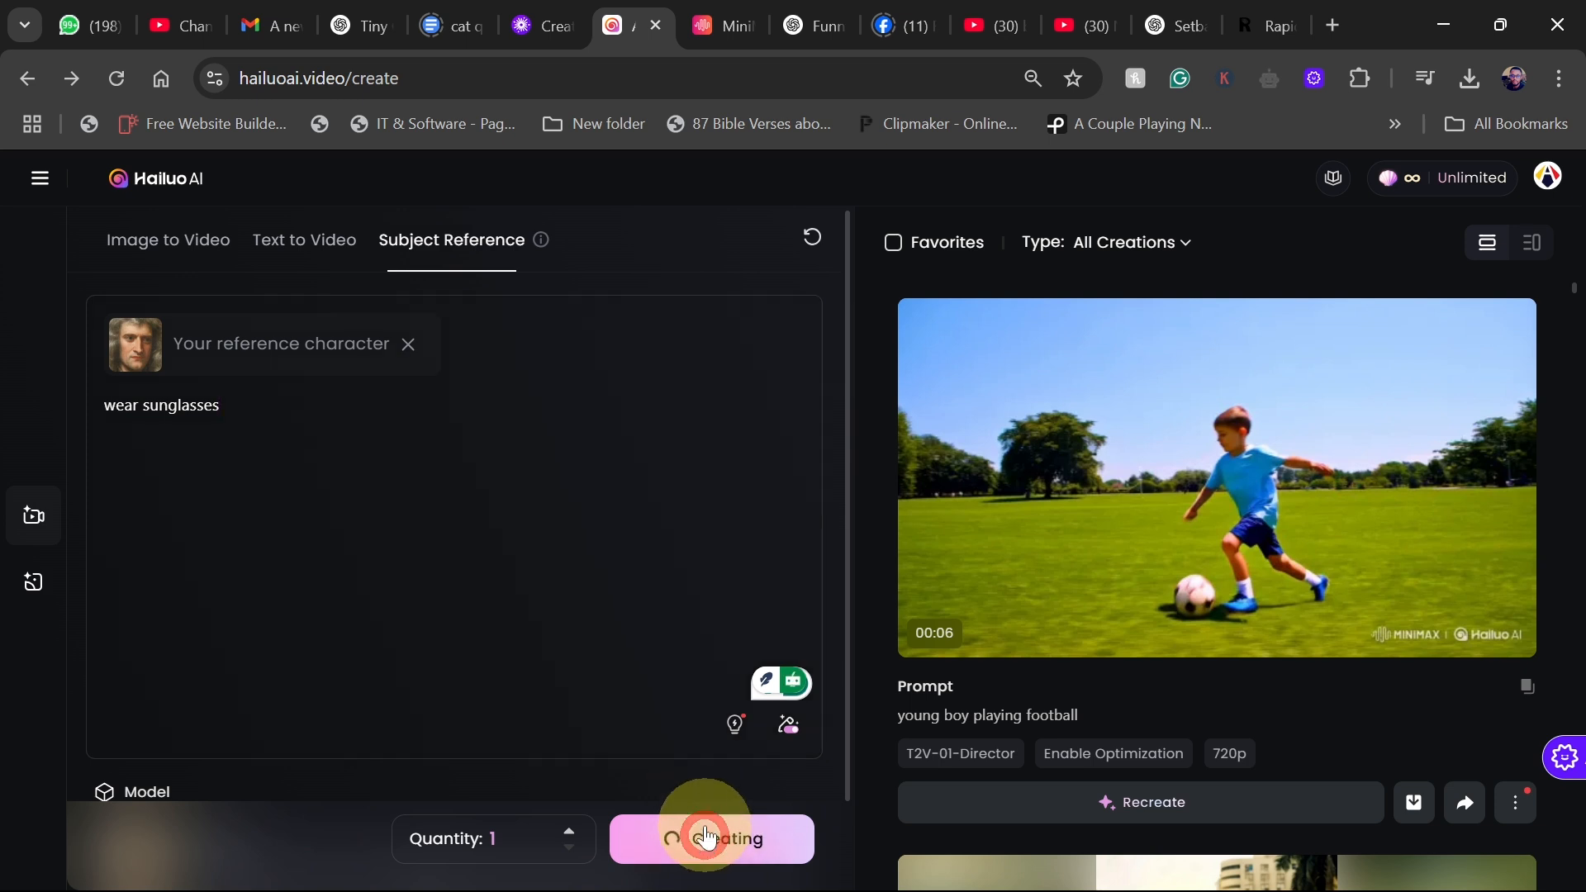
click(712, 839)
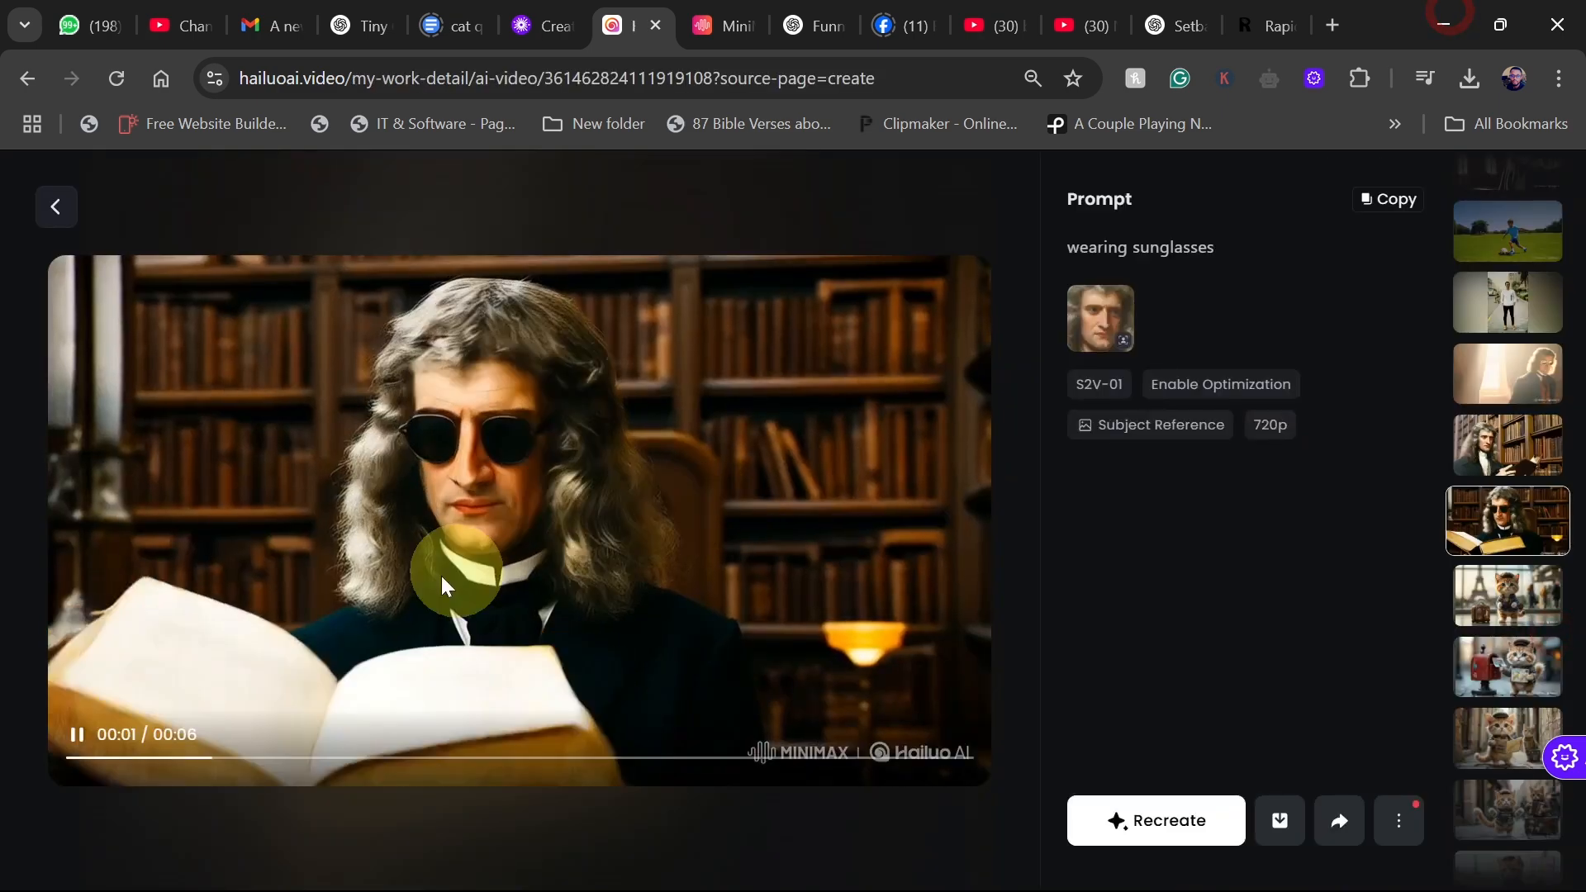
mouse_move(1200, 609)
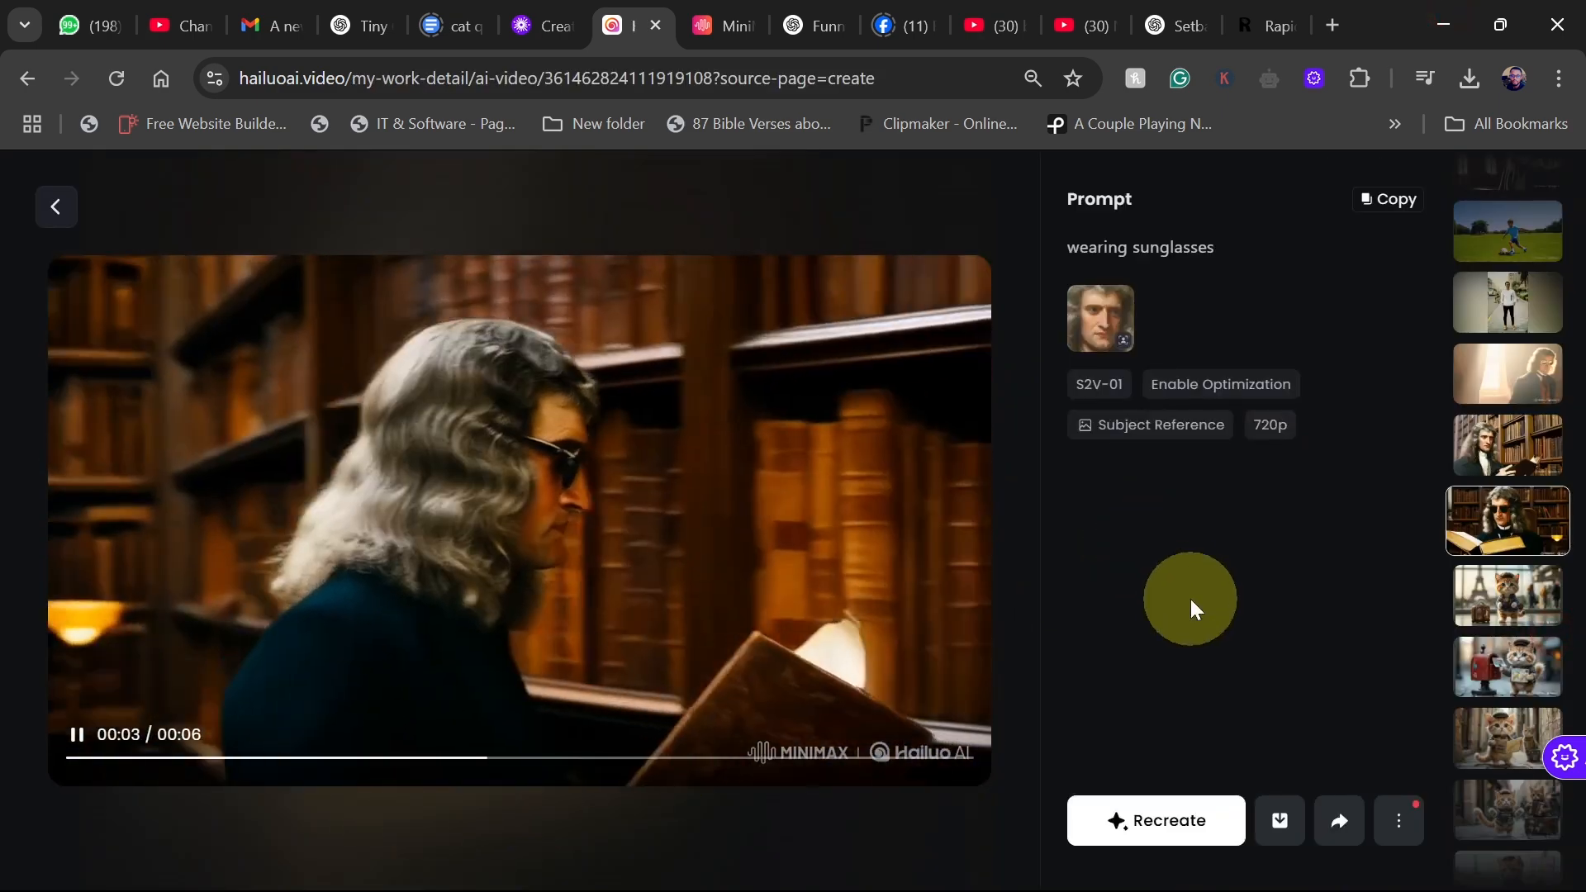